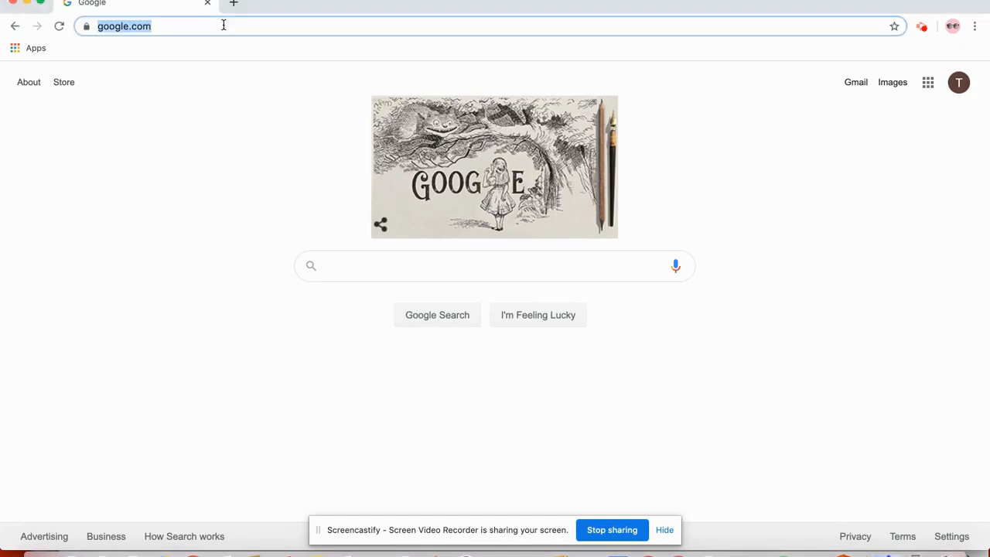
Search Google for 'chrome web store' and open the Chrome Web Store result.
{"action": "type", "text": "chrome web store"}
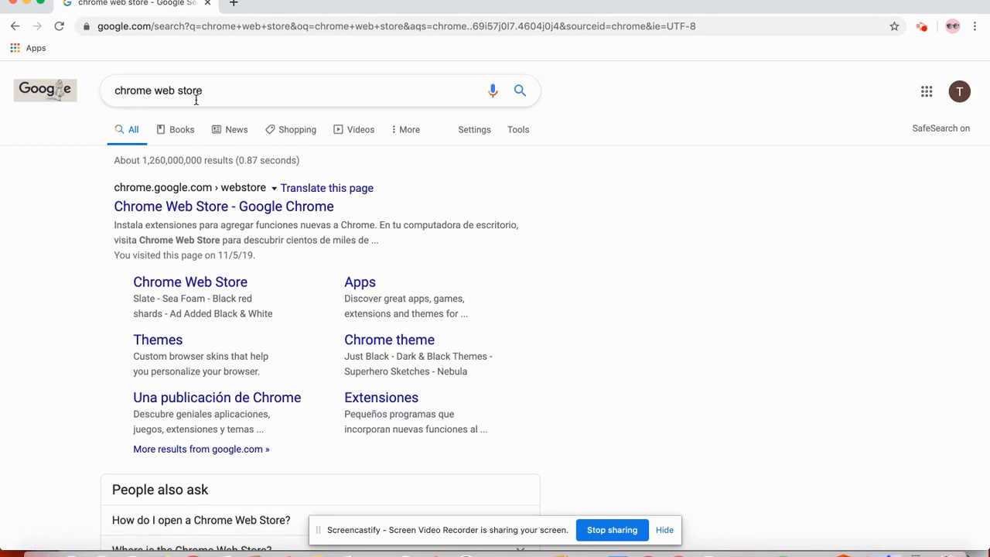
{"action": "left_click", "coordinate": [223, 206]}
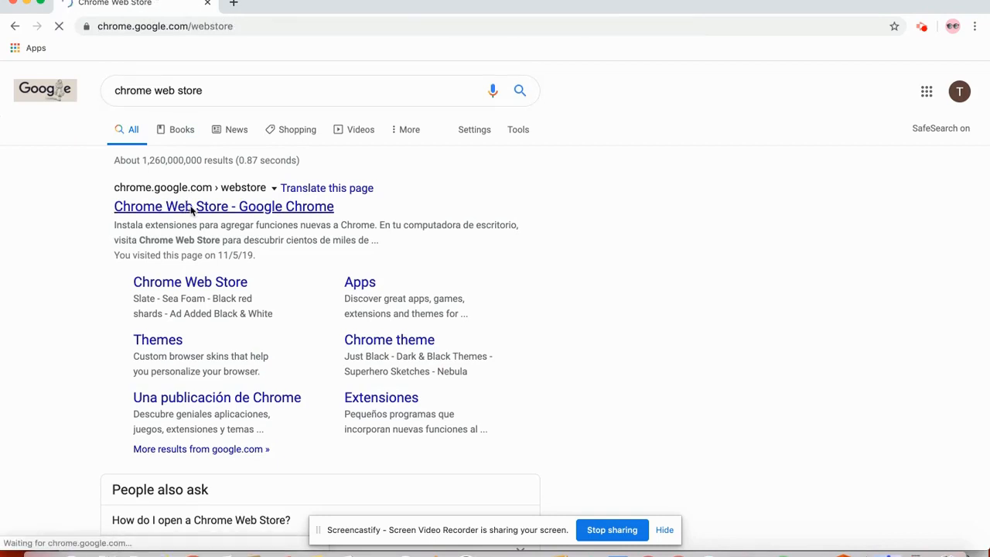
Search the store for 'Immersive Reader' and add Use Immersive Reader on Websites [unofficial].
{"action": "left_click", "coordinate": [224, 206]}
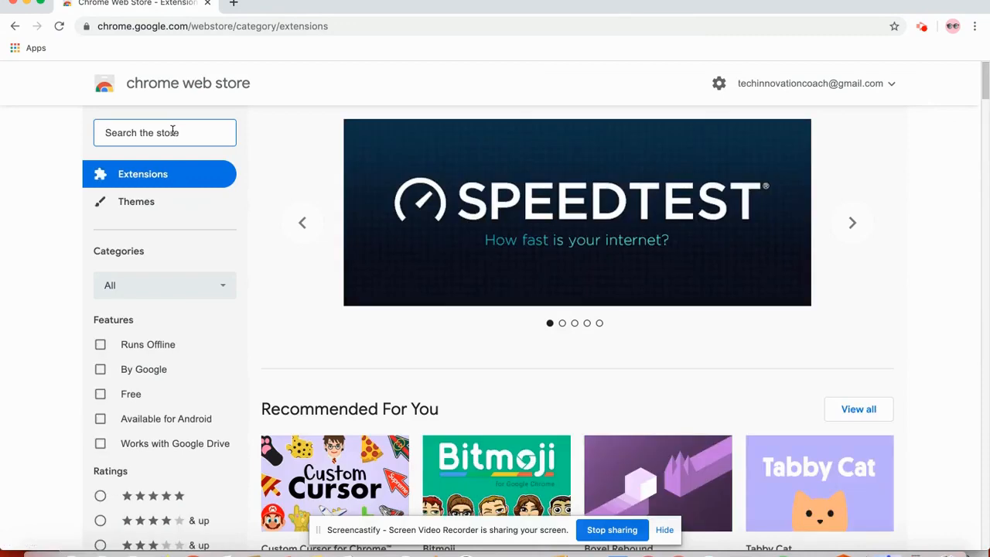
{"action": "type", "text": "Immersive Reader"}
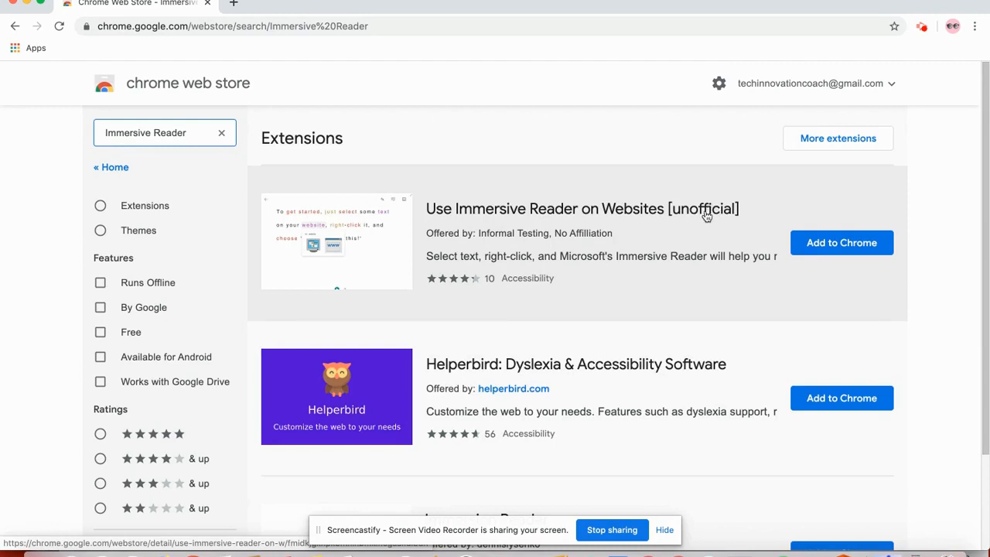
{"action": "left_click", "coordinate": [841, 242]}
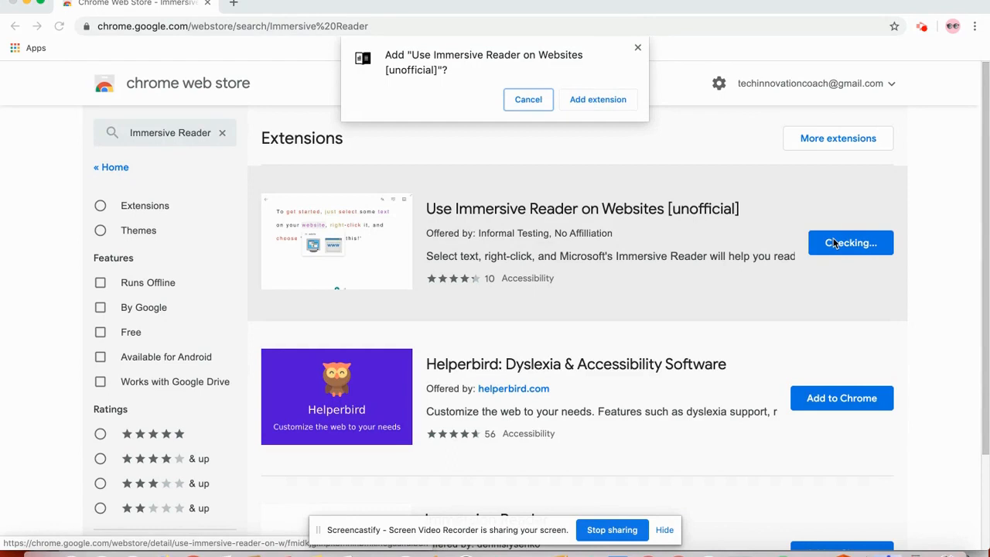
{"action": "mouse_move", "coordinate": [807, 224]}
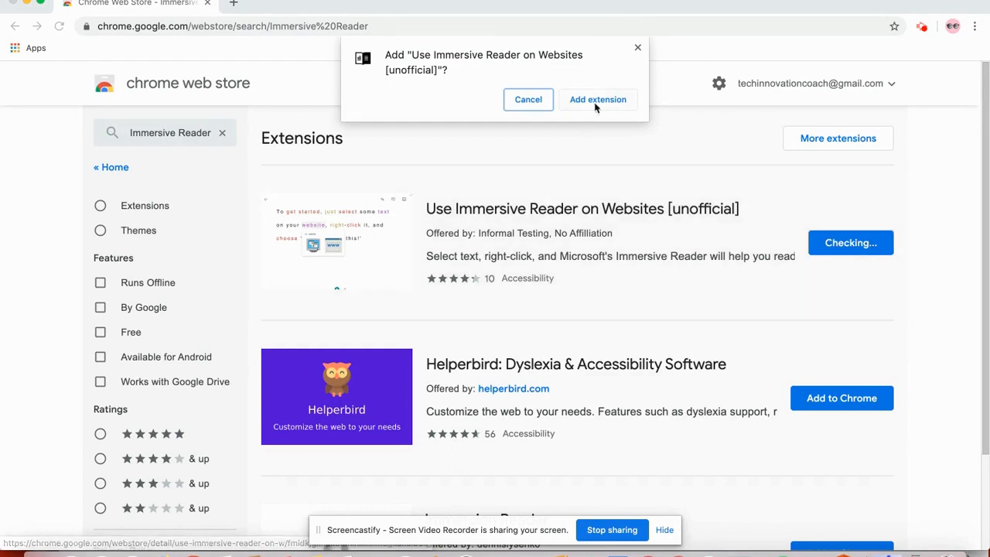
Confirm 'Add extension' and dismiss the extension-added notice.
{"action": "left_click", "coordinate": [598, 99]}
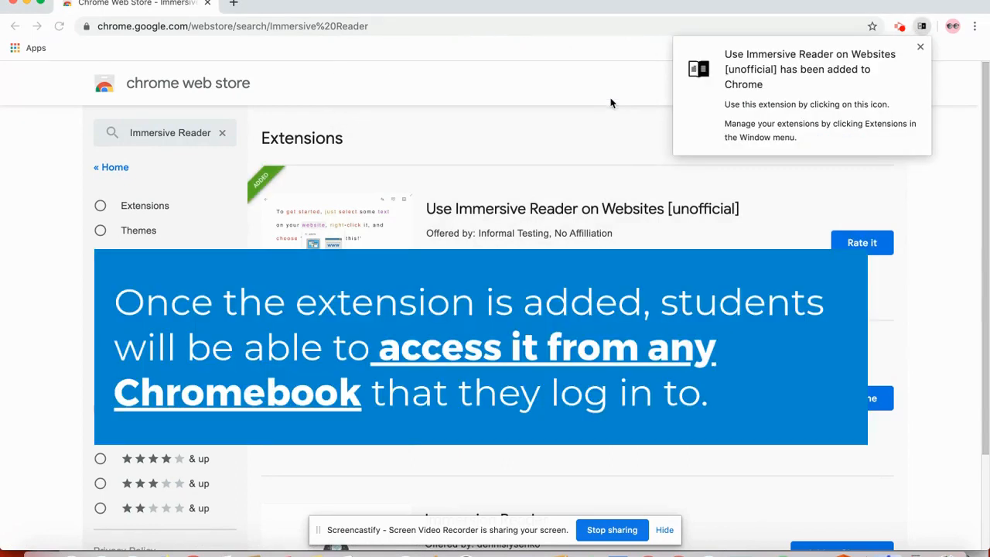
{"action": "mouse_move", "coordinate": [919, 41]}
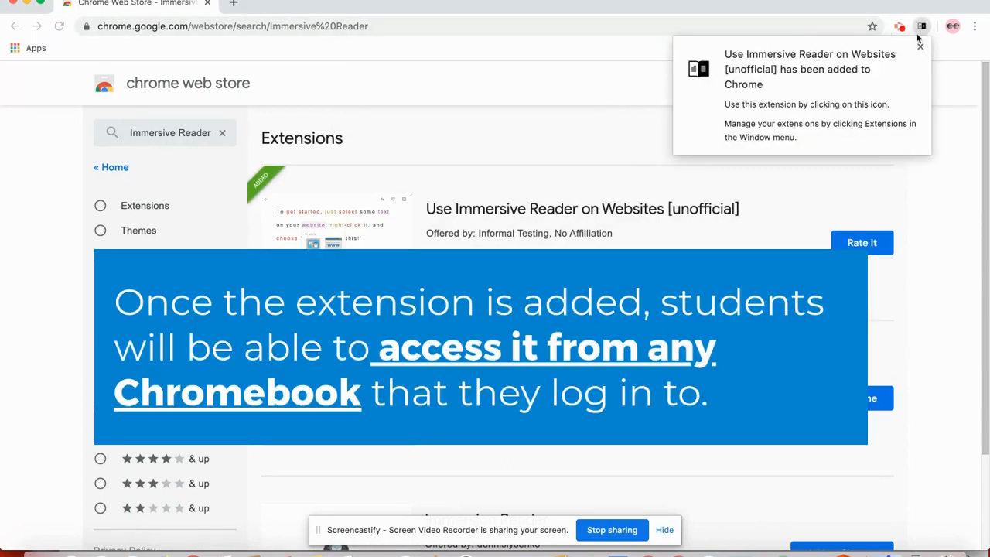
{"action": "left_click", "coordinate": [919, 45]}
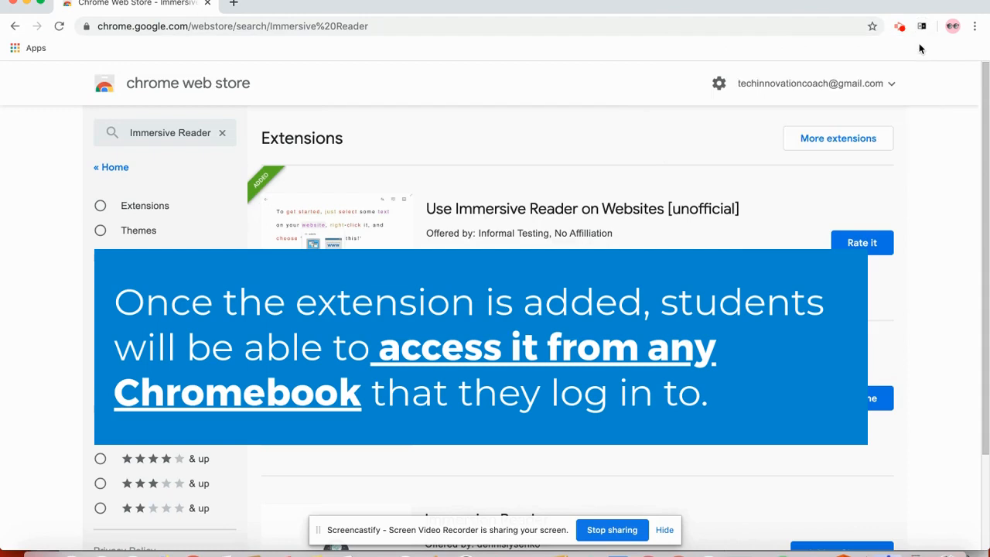
{"action": "mouse_move", "coordinate": [923, 26]}
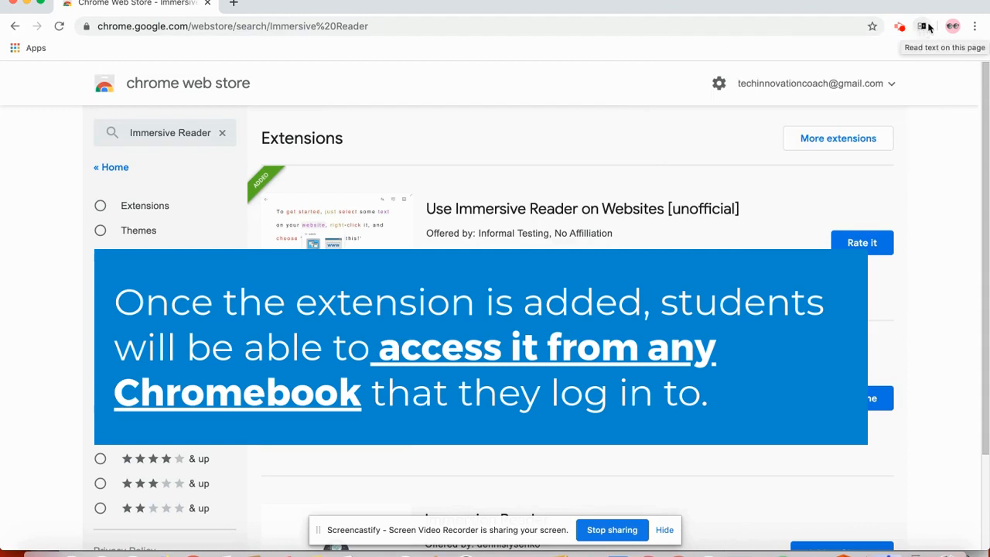
{"action": "mouse_move", "coordinate": [820, 20]}
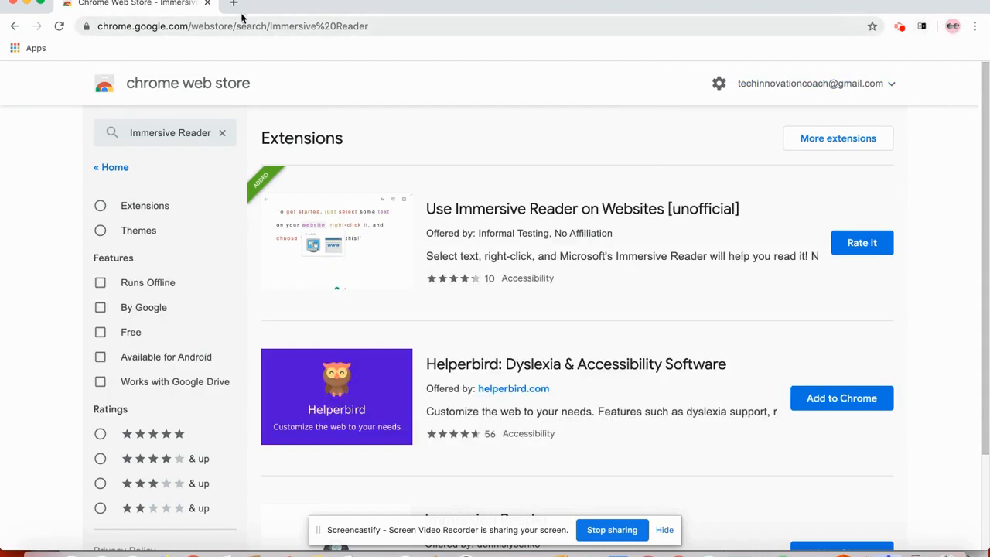
Open ducksters.com in a new tab and go through Animals to the Cheetah article.
{"action": "left_click", "coordinate": [234, 3]}
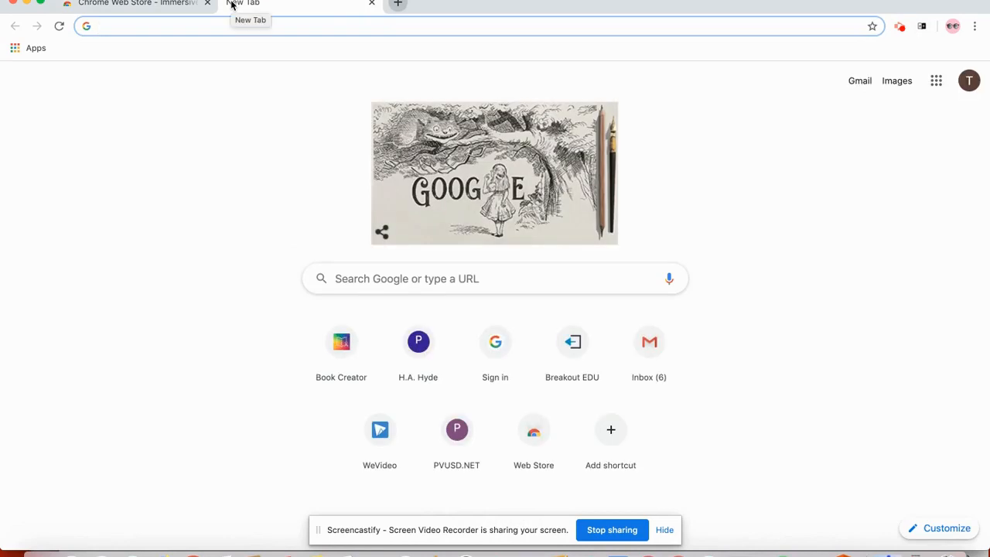
{"action": "type", "text": "ducker"}
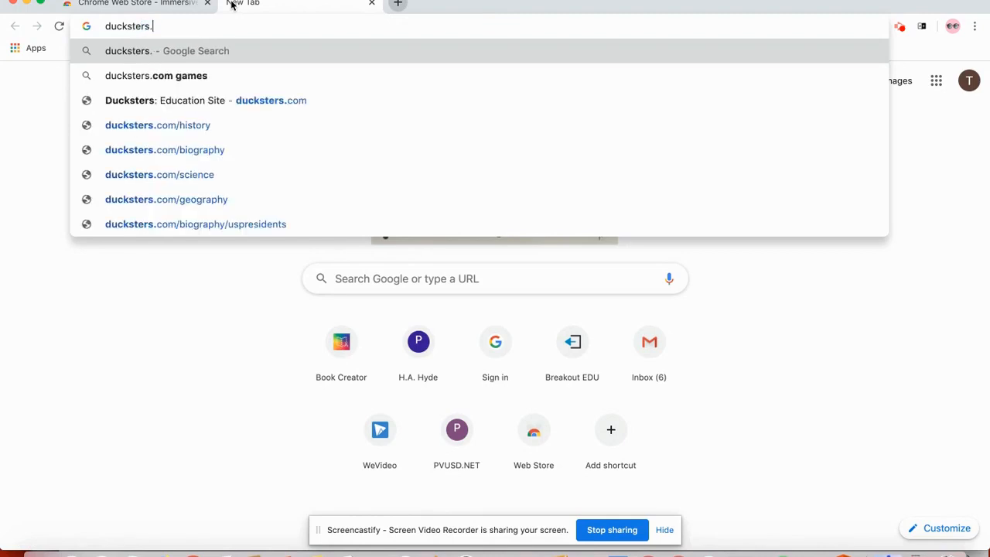
{"action": "left_click", "coordinate": [206, 99]}
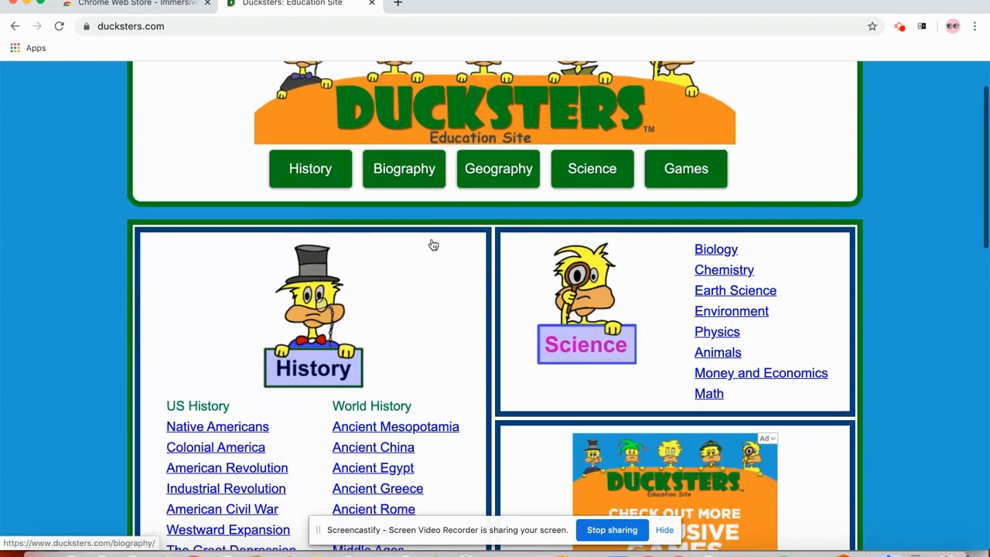
{"action": "scroll", "scroll_direction": "down", "scroll_amount": 3}
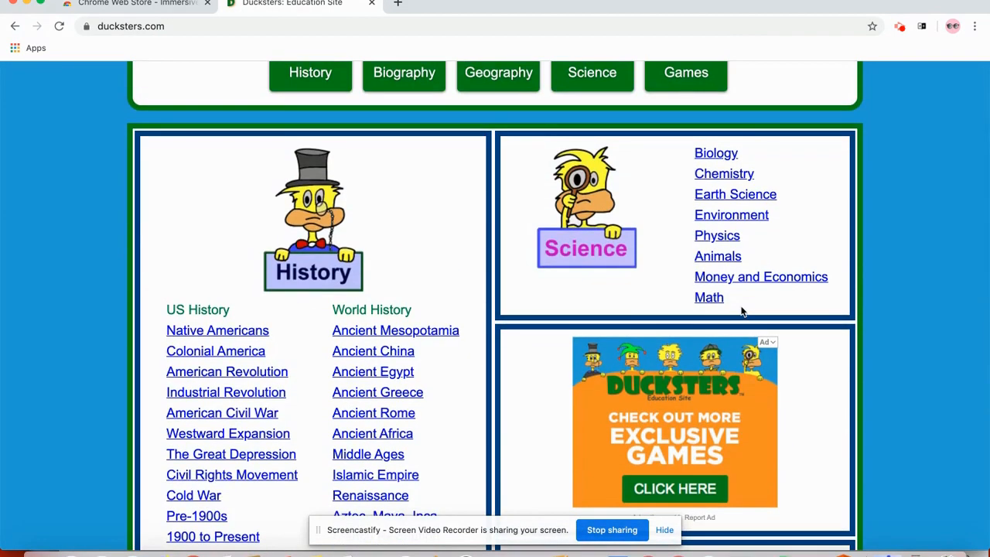
{"action": "left_click", "coordinate": [717, 257]}
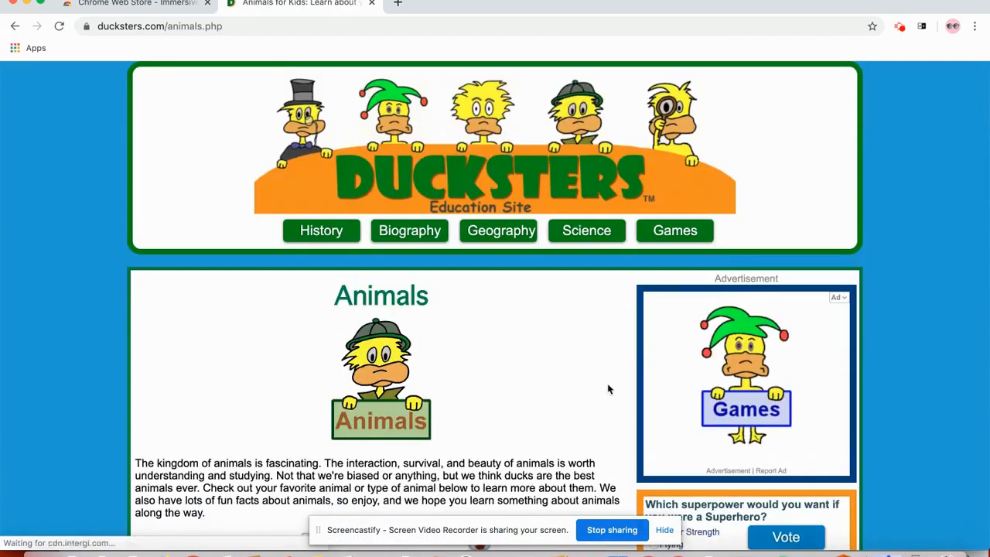
{"action": "scroll", "scroll_direction": "down", "scroll_amount": 3}
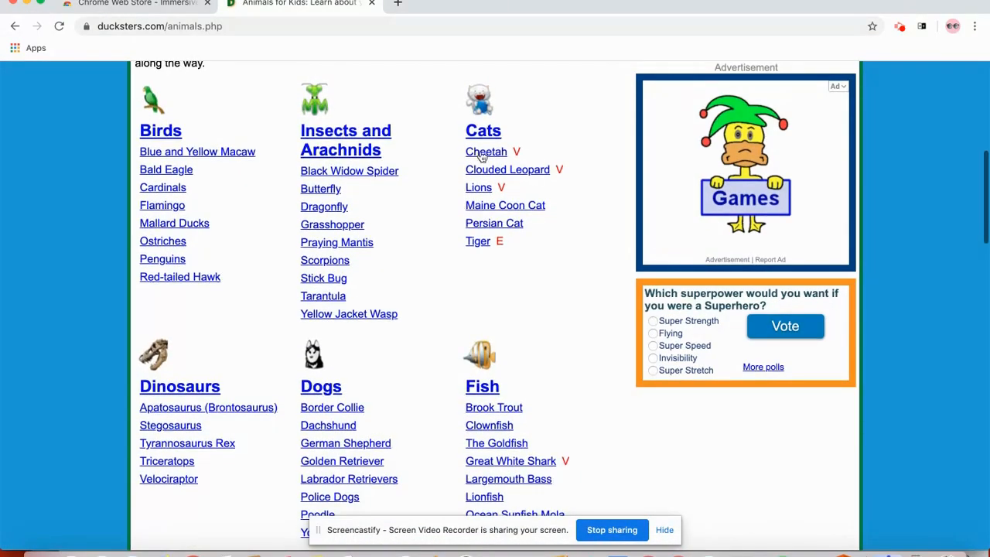
{"action": "left_click", "coordinate": [486, 152]}
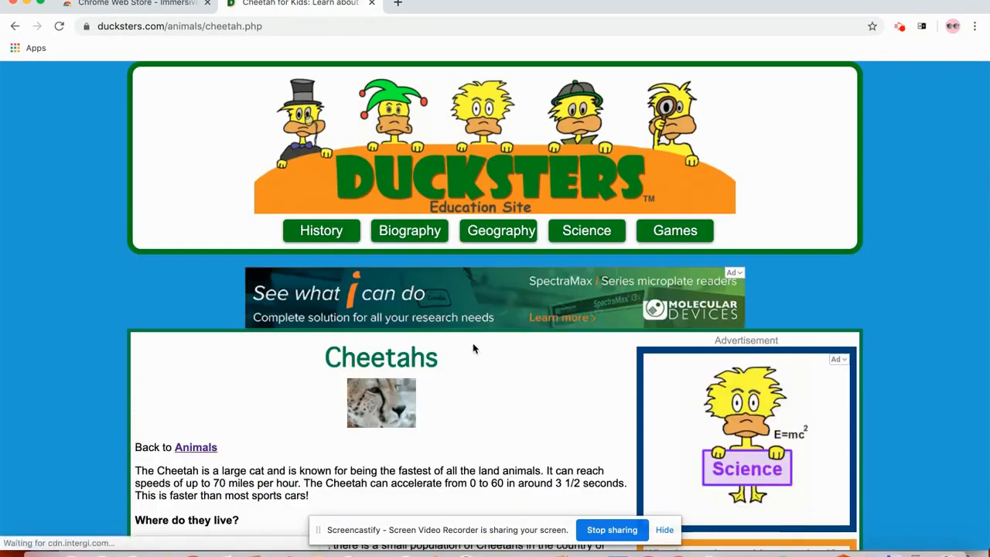
{"action": "scroll", "scroll_direction": "down", "scroll_amount": 3}
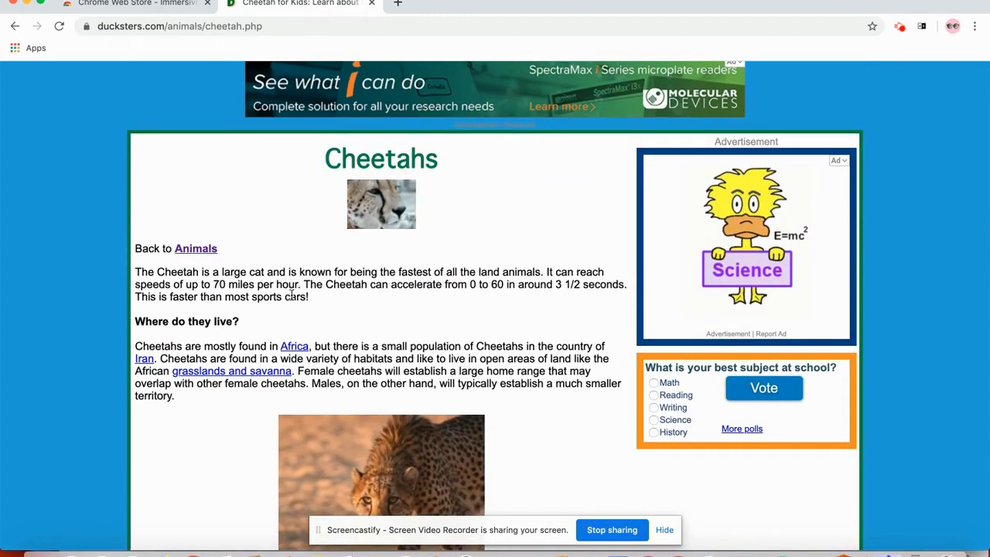
{"action": "mouse_move", "coordinate": [317, 301]}
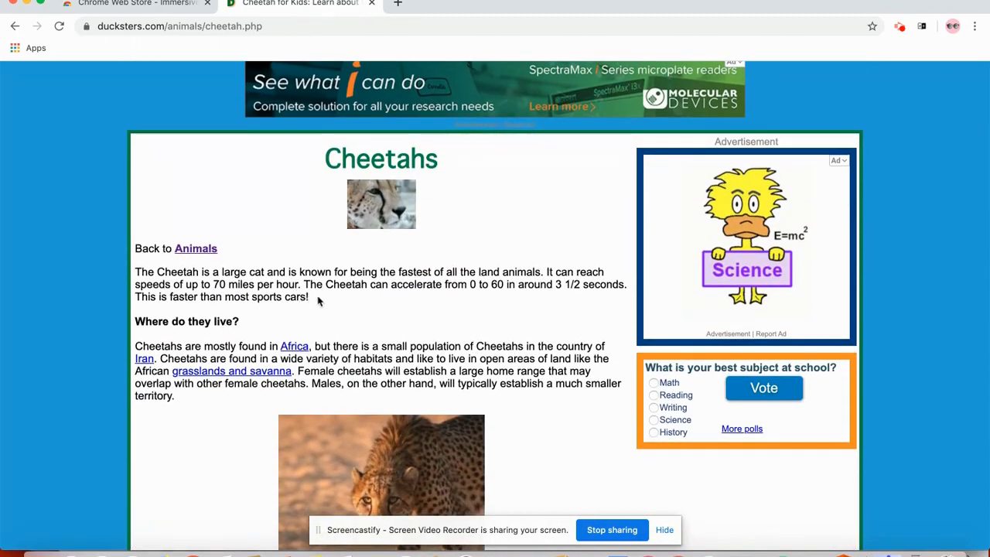
Select the opening cheetah paragraph and choose 'Help me read this' from its context menu.
{"action": "left_click_drag", "start_coordinate": [134, 272], "coordinate": [308, 297]}
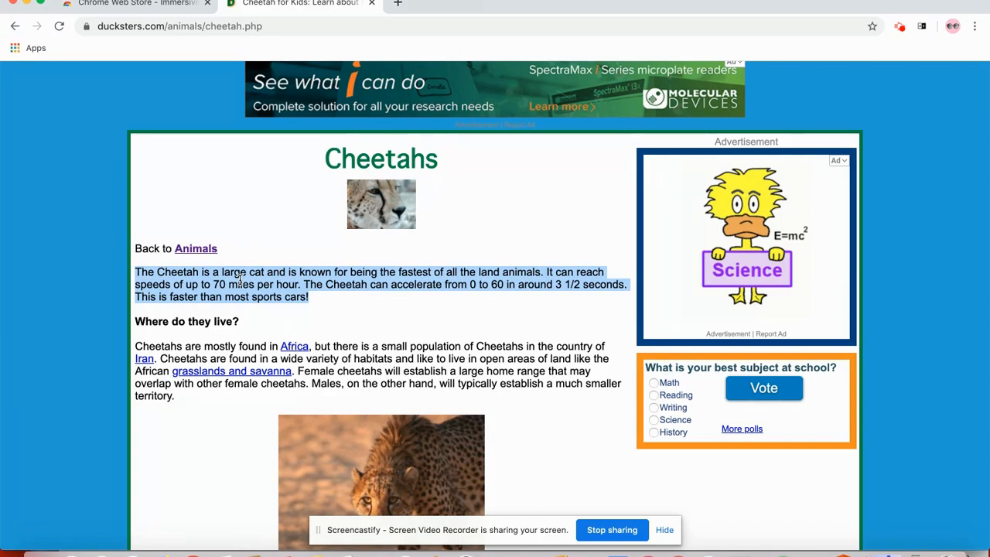
{"action": "right_click", "coordinate": [240, 278]}
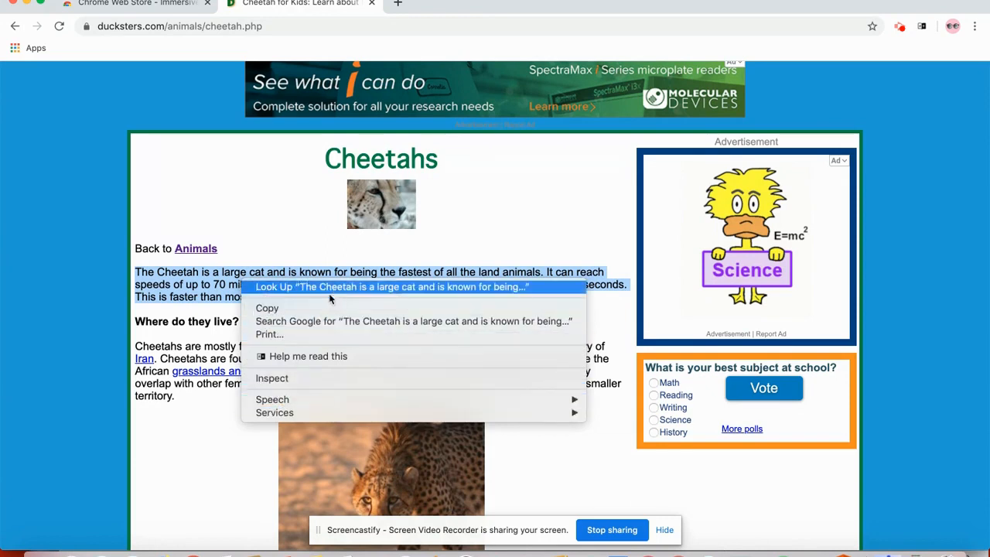
{"action": "mouse_move", "coordinate": [308, 356]}
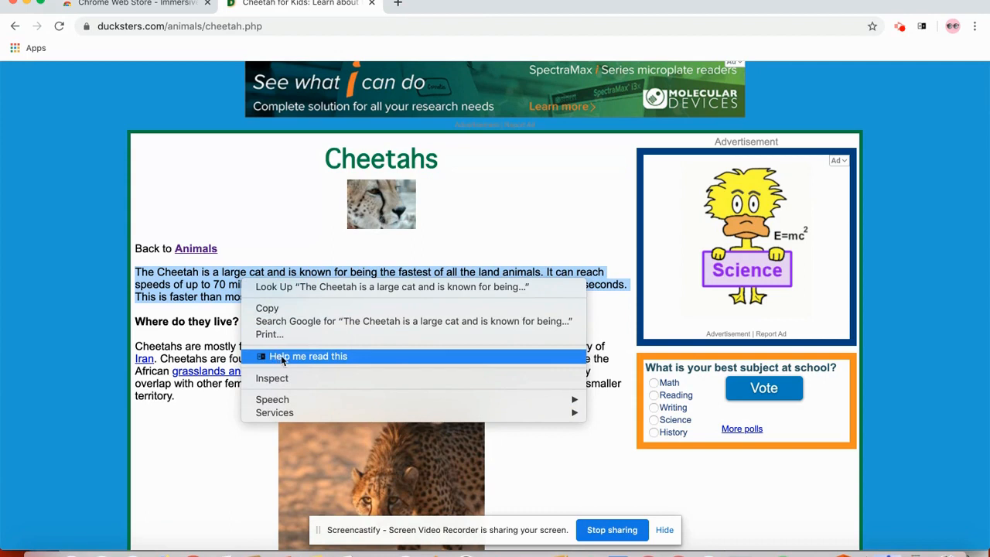
{"action": "left_click", "coordinate": [308, 356]}
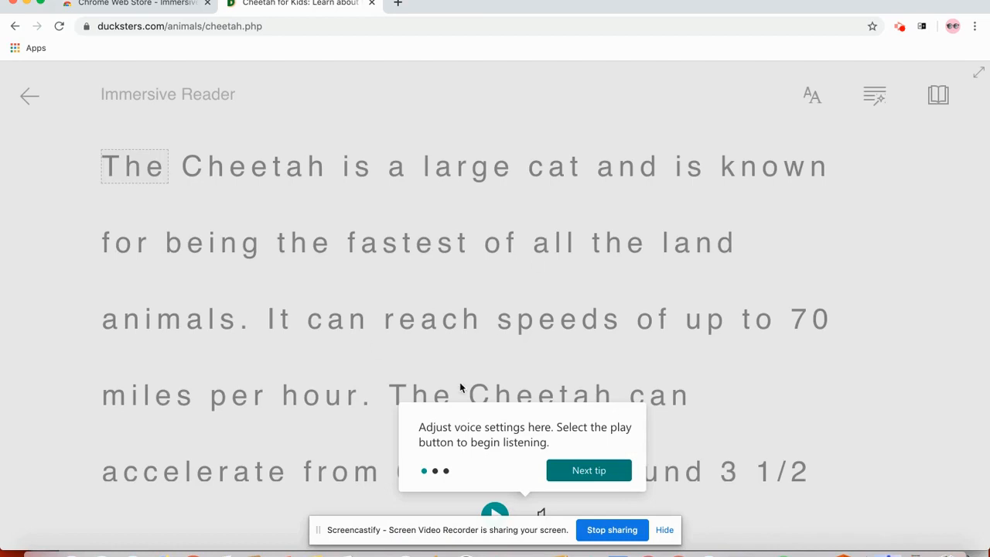
Dismiss the introductory tips and start reading the cheetah paragraph aloud.
{"action": "left_click", "coordinate": [589, 471]}
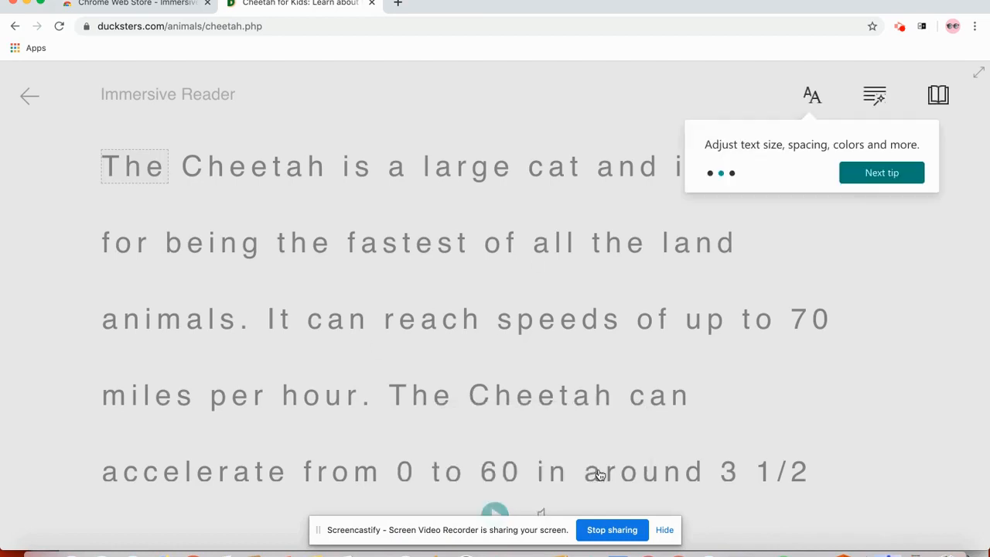
{"action": "left_click", "coordinate": [881, 173]}
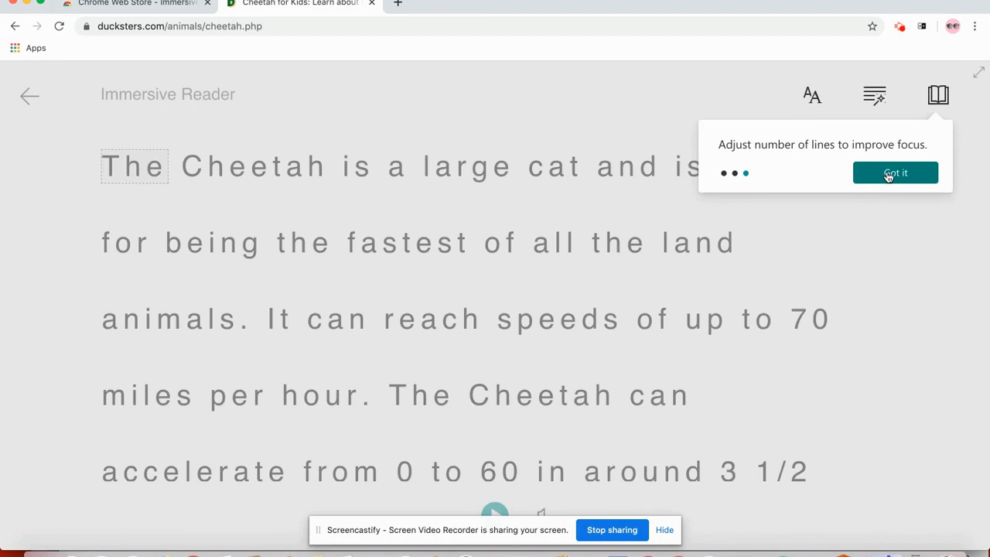
{"action": "left_click", "coordinate": [895, 173]}
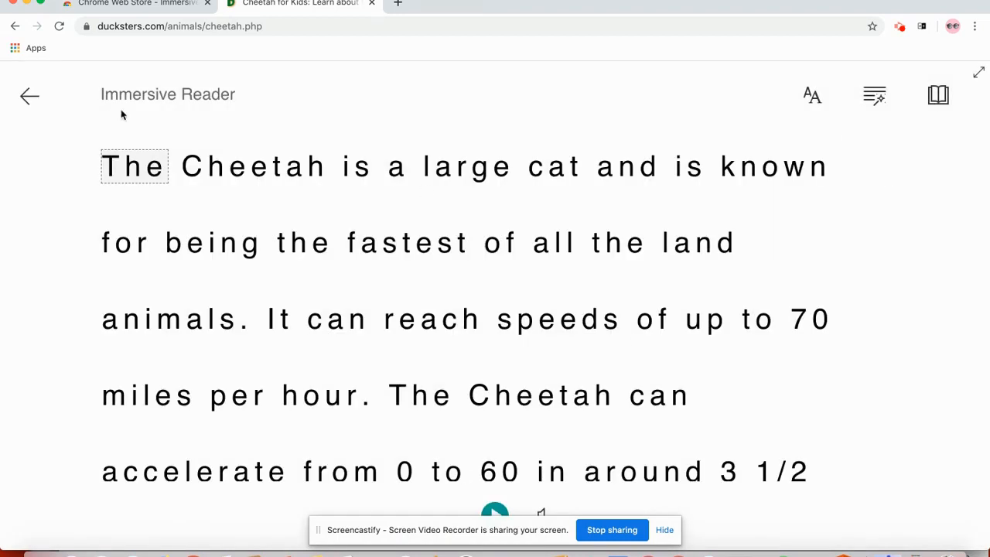
{"action": "mouse_move", "coordinate": [701, 514]}
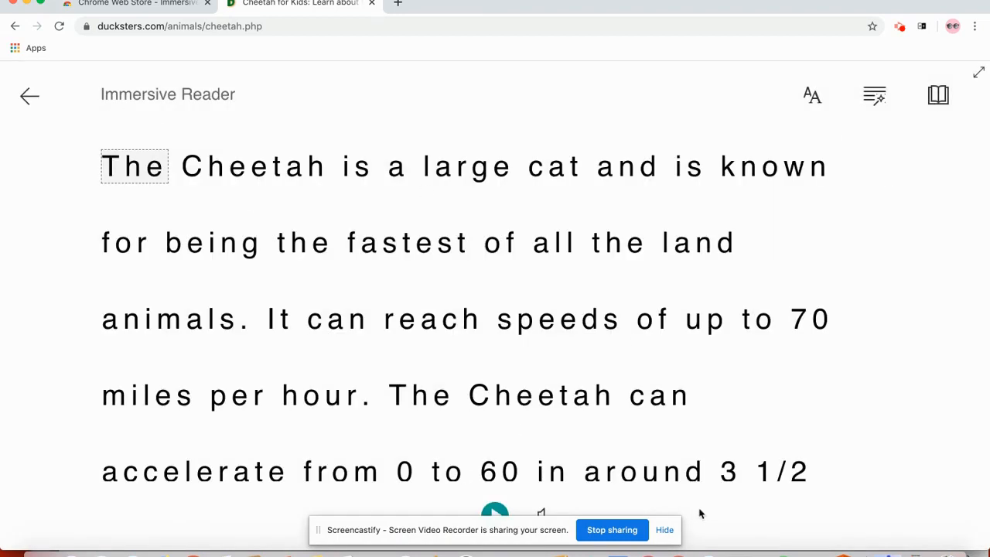
{"action": "left_click", "coordinate": [663, 530]}
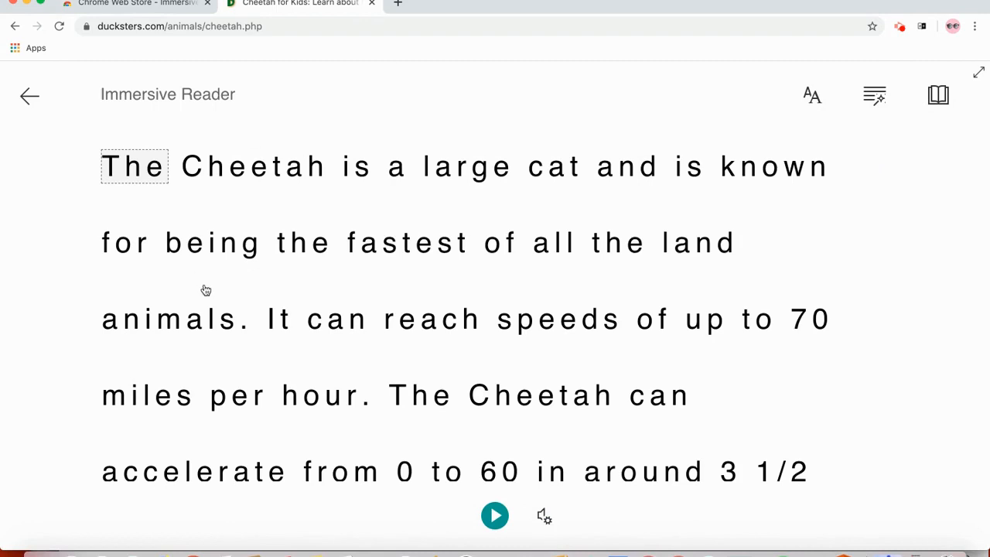
{"action": "mouse_move", "coordinate": [509, 490]}
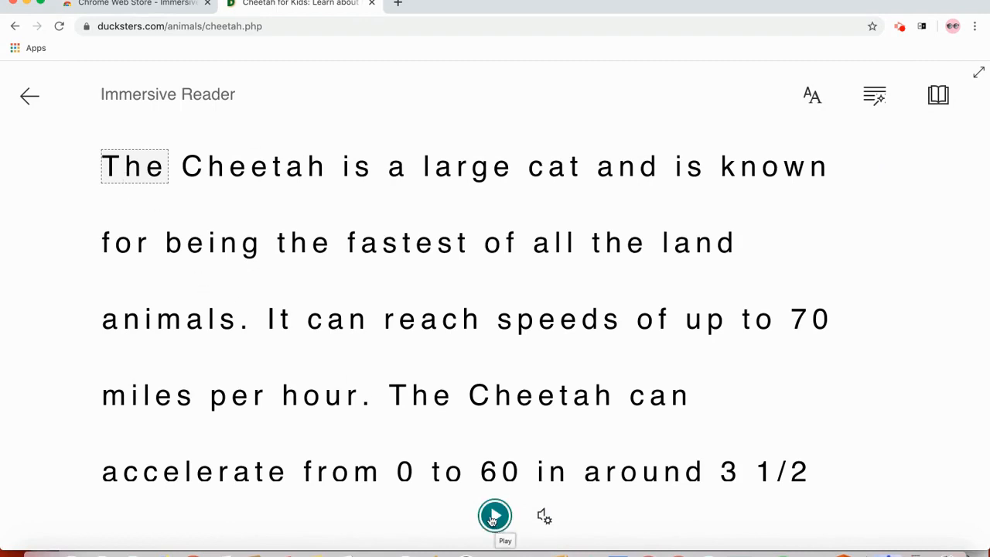
{"action": "left_click", "coordinate": [494, 515]}
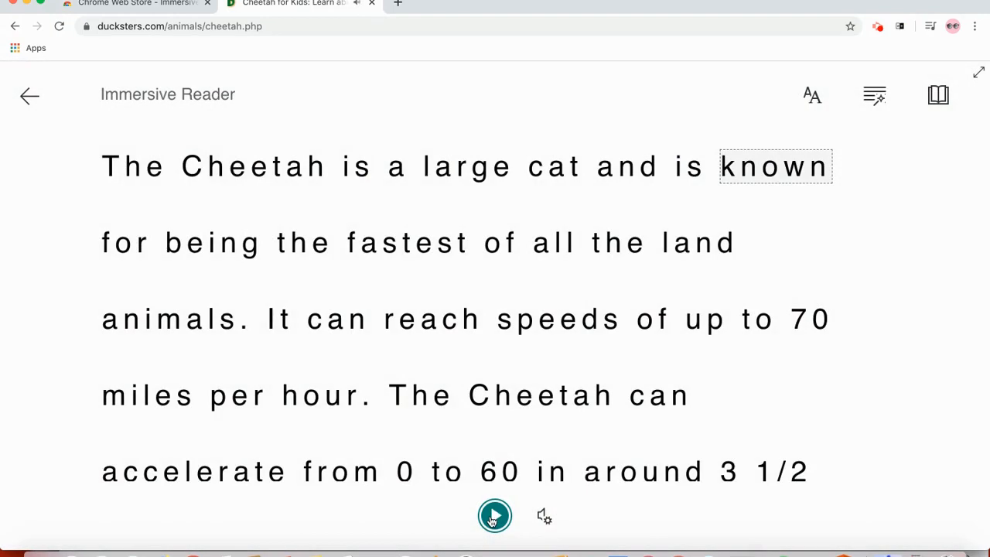
{"action": "mouse_move", "coordinate": [546, 515]}
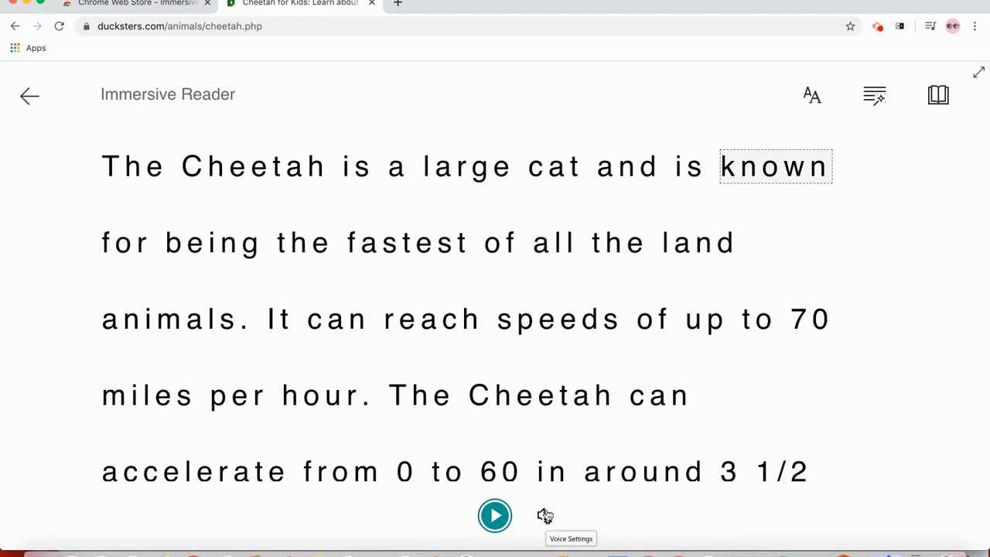
Set voice speed 0.75 with the male voice, play briefly, then pause.
{"action": "left_click", "coordinate": [543, 515]}
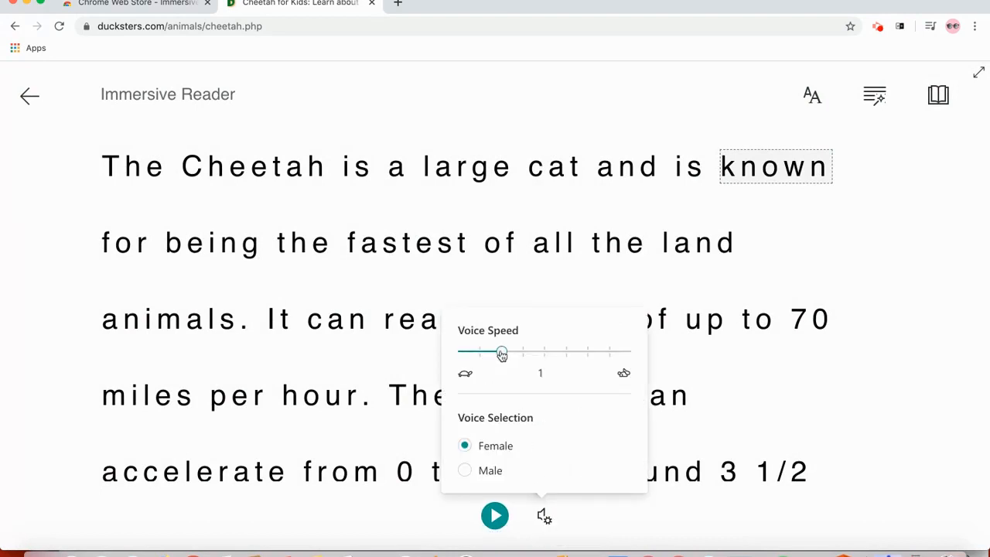
{"action": "left_click_drag", "start_coordinate": [501, 353], "coordinate": [464, 354]}
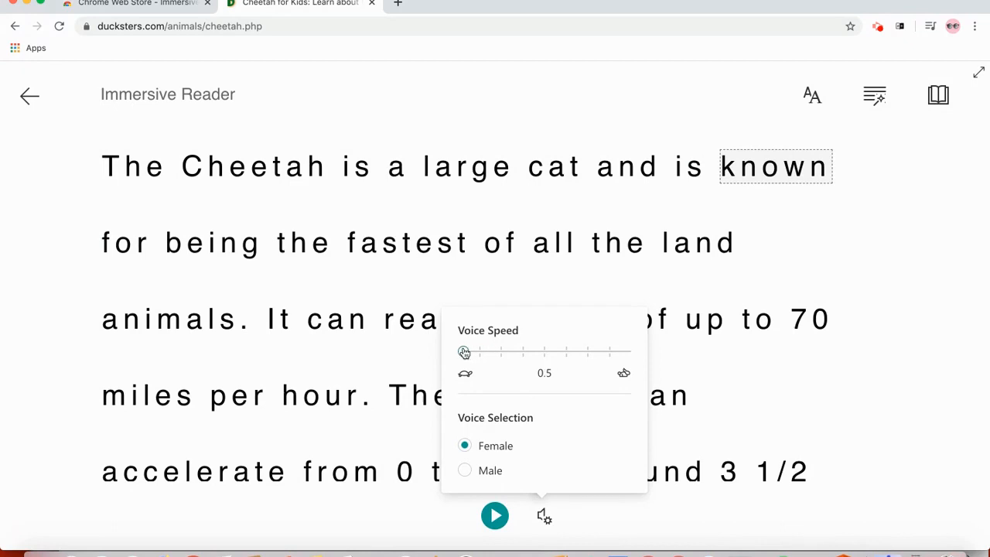
{"action": "left_click_drag", "start_coordinate": [464, 353], "coordinate": [478, 353]}
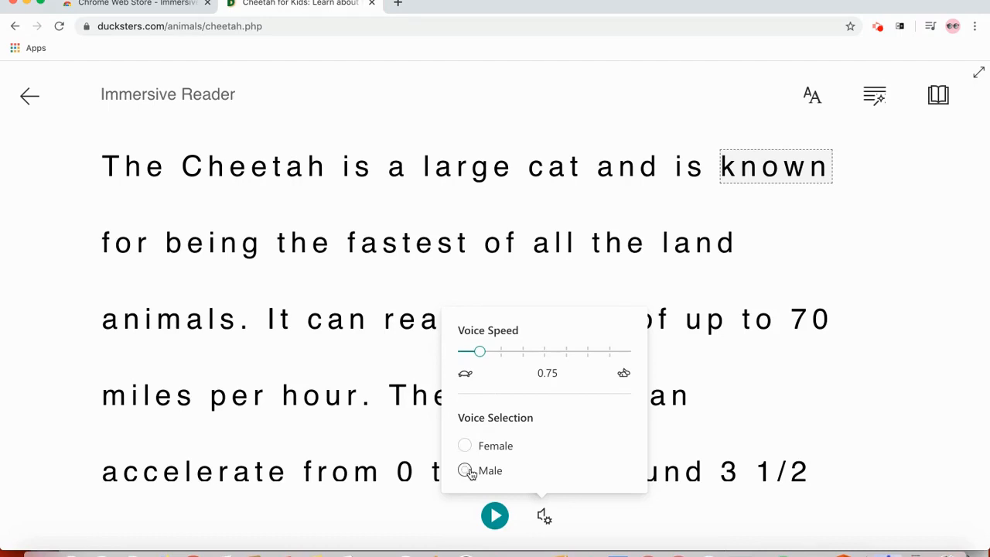
{"action": "left_click", "coordinate": [464, 471]}
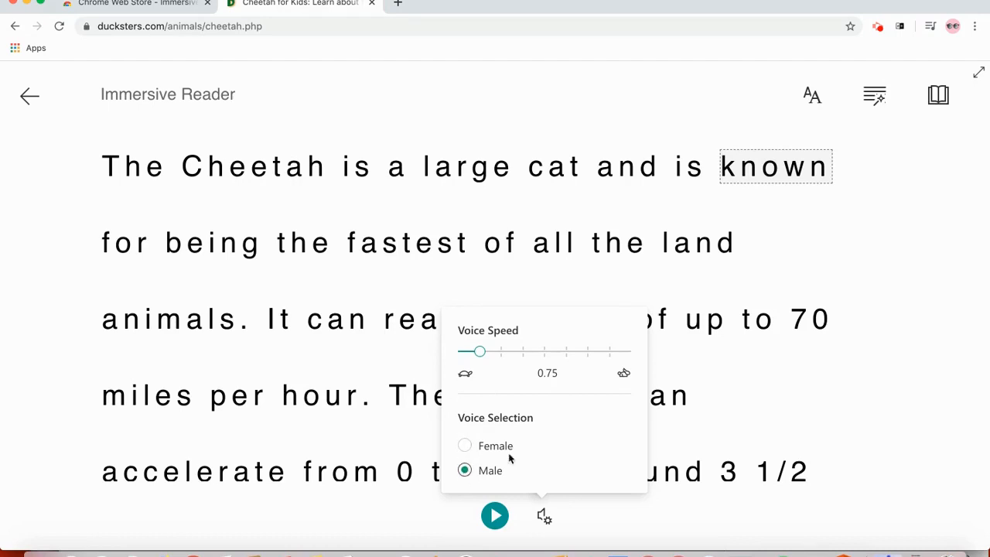
{"action": "left_click", "coordinate": [495, 515]}
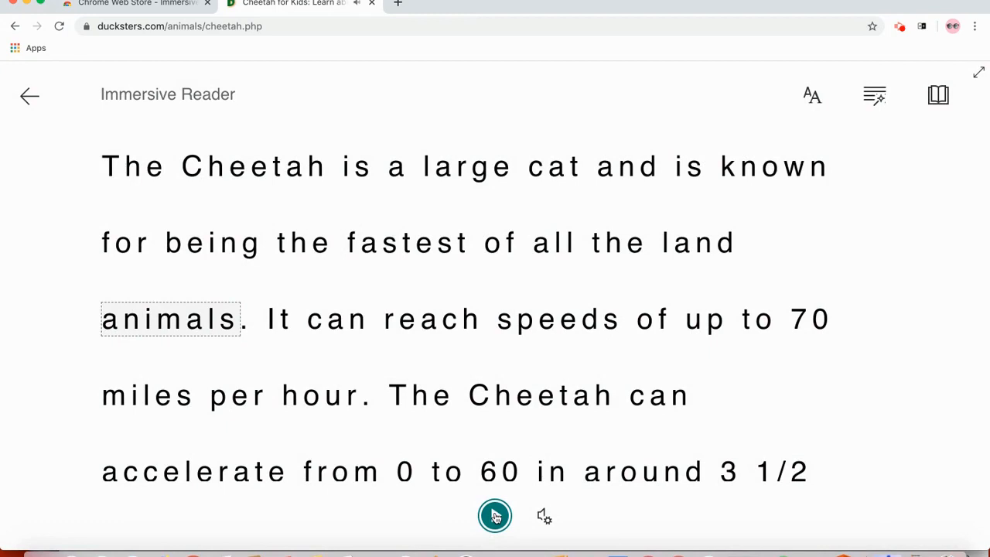
{"action": "left_click", "coordinate": [495, 516]}
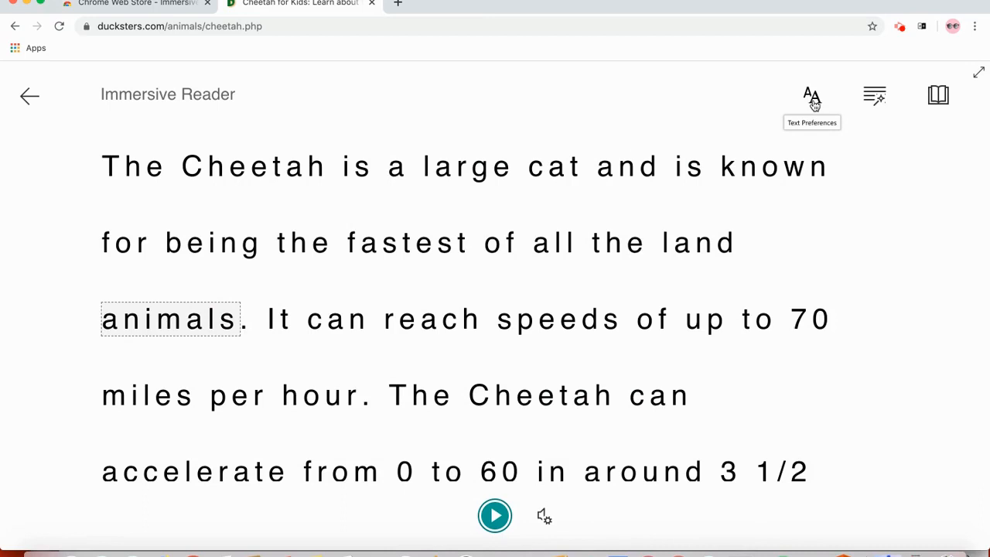
In Text Preferences, try the Sitka font and switch back to Calibri.
{"action": "left_click", "coordinate": [811, 94]}
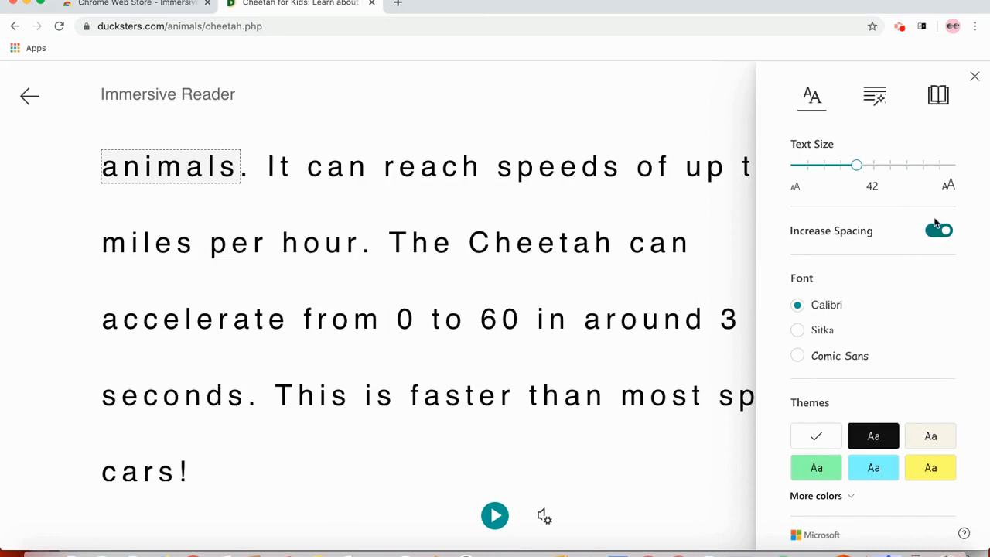
{"action": "left_click", "coordinate": [939, 230]}
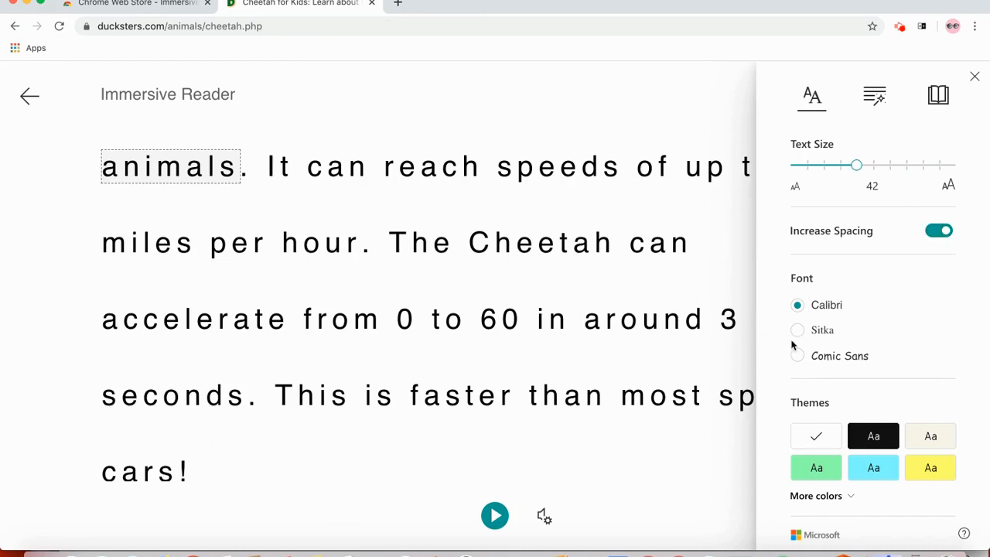
{"action": "left_click", "coordinate": [798, 330]}
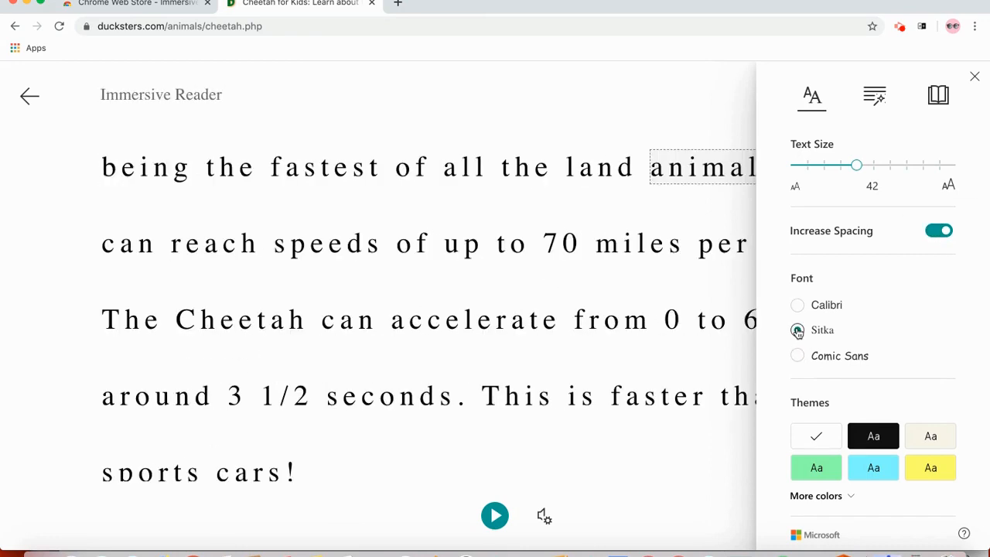
{"action": "left_click", "coordinate": [796, 305]}
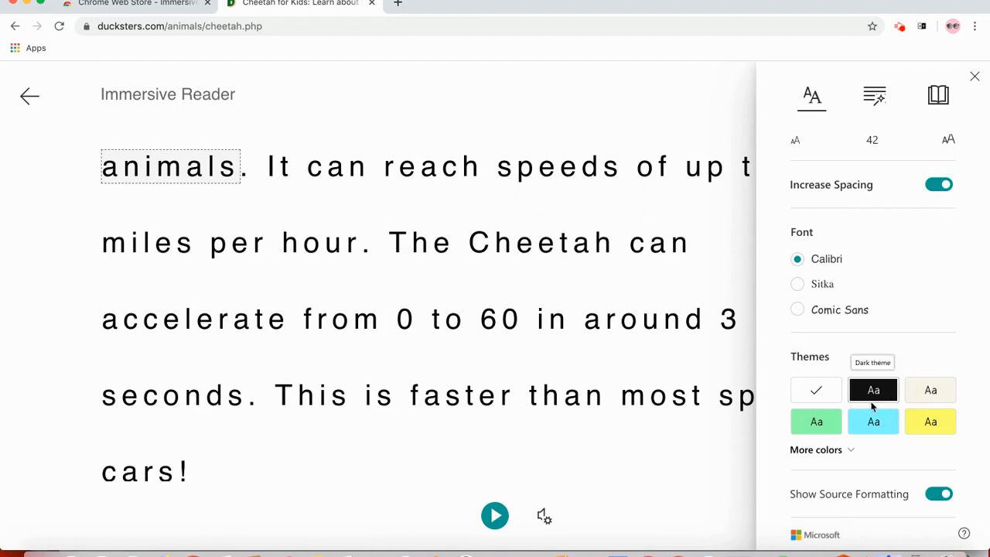
Try the dark and yellow themes, then restore the white background.
{"action": "left_click", "coordinate": [872, 390]}
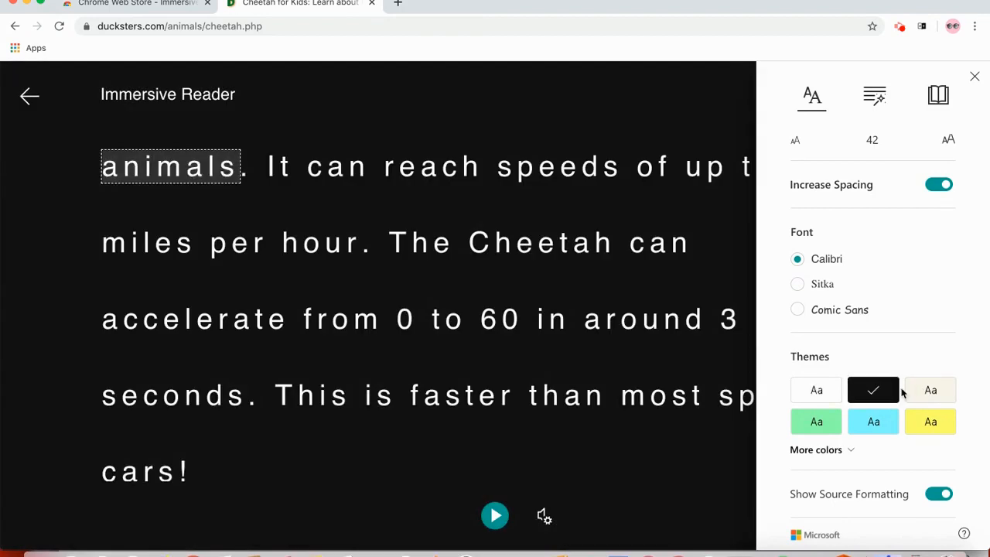
{"action": "left_click", "coordinate": [931, 421]}
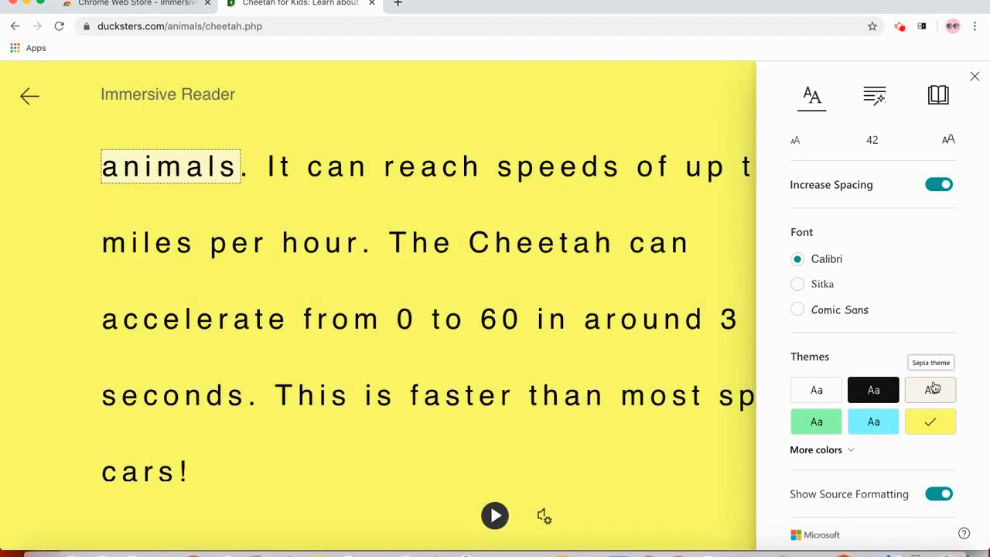
{"action": "left_click", "coordinate": [816, 390]}
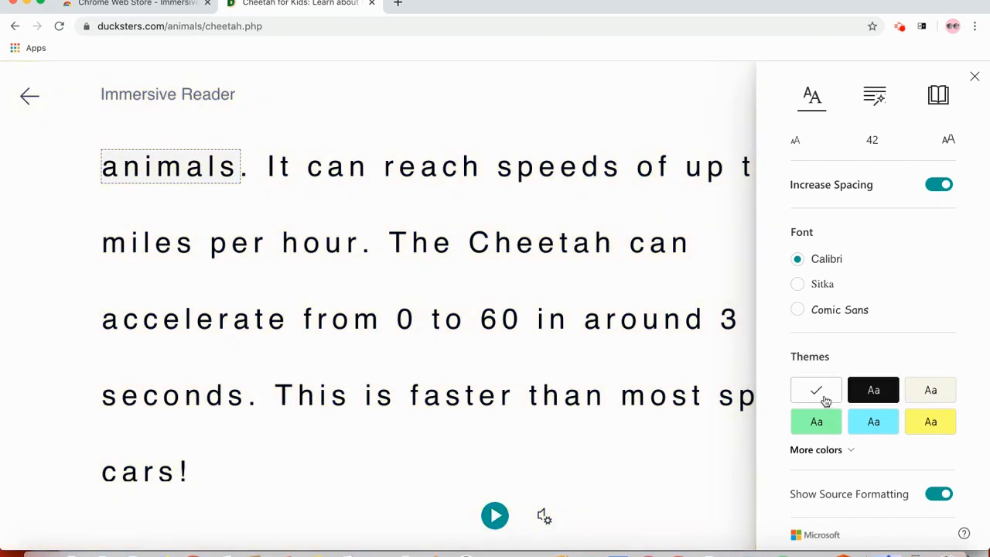
{"action": "mouse_move", "coordinate": [939, 96]}
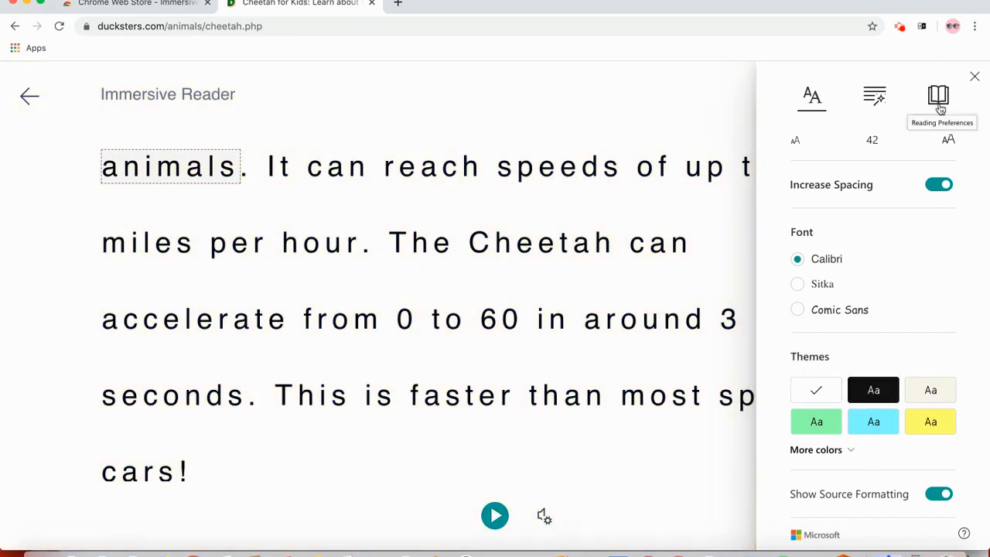
{"action": "mouse_move", "coordinate": [874, 95]}
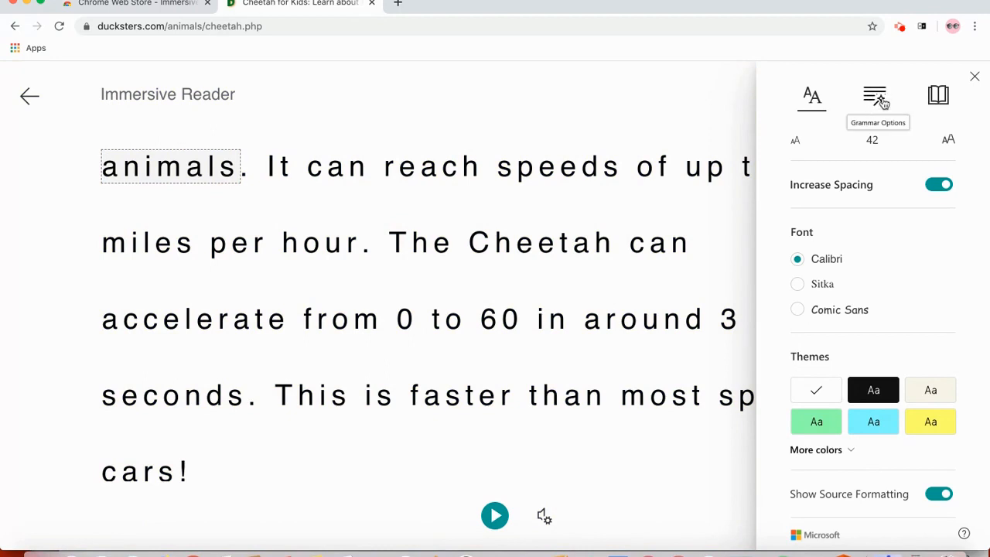
Turn on red verb highlighting, then toggle syllable breaks on and back off.
{"action": "left_click", "coordinate": [874, 95]}
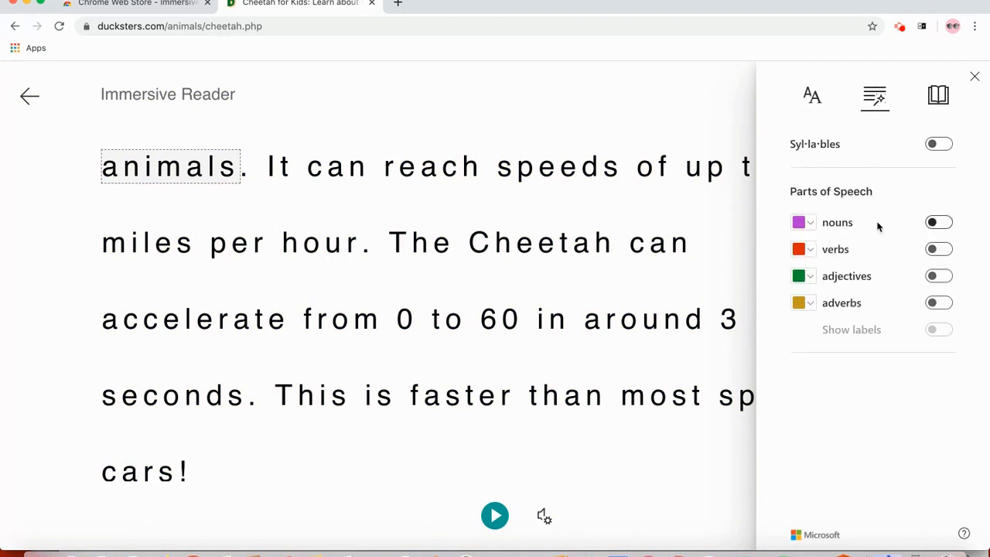
{"action": "mouse_move", "coordinate": [835, 229]}
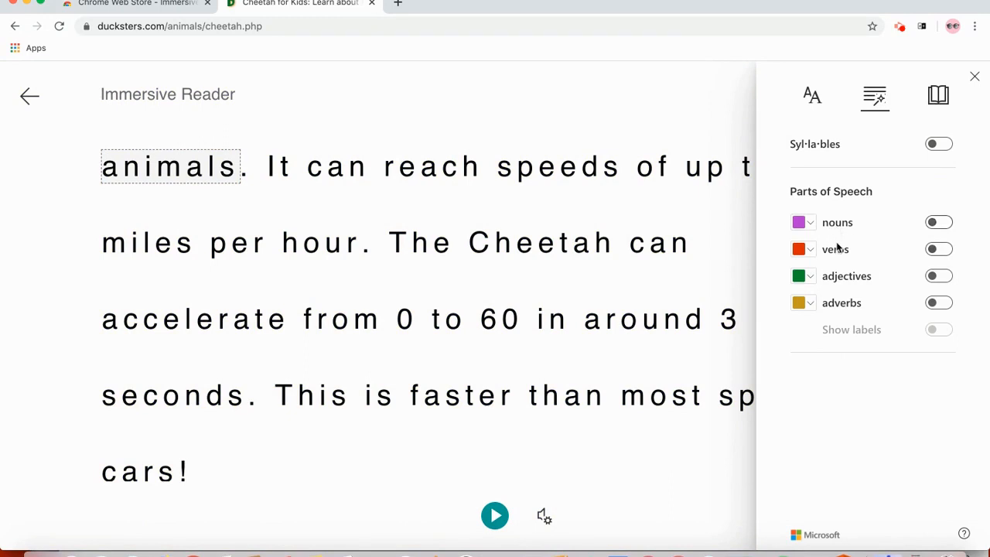
{"action": "left_click", "coordinate": [940, 249]}
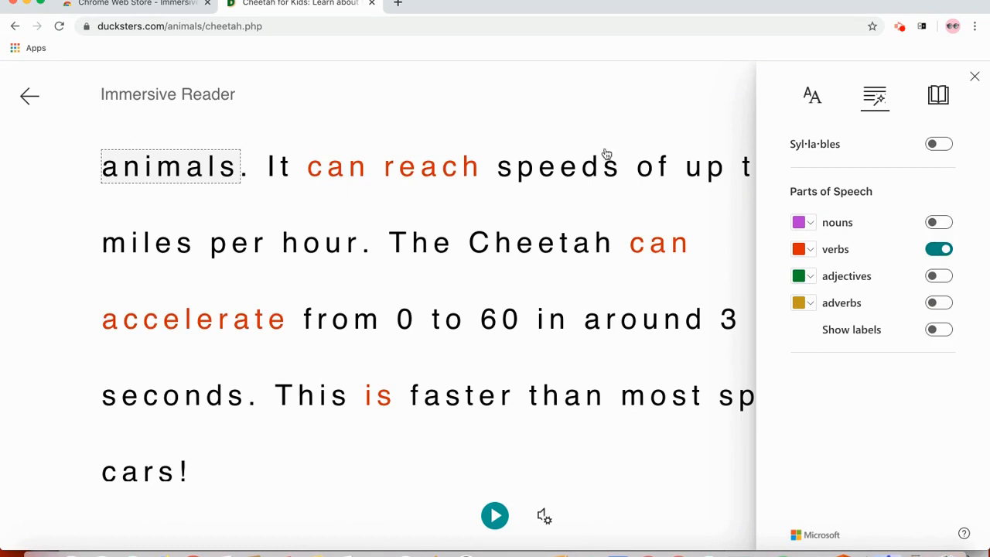
{"action": "mouse_move", "coordinate": [292, 478]}
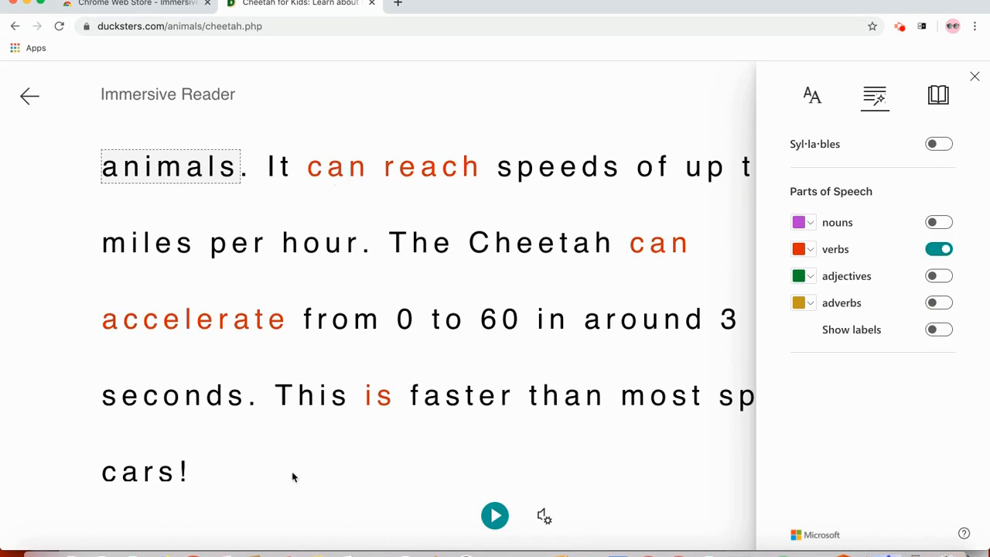
{"action": "mouse_move", "coordinate": [887, 265]}
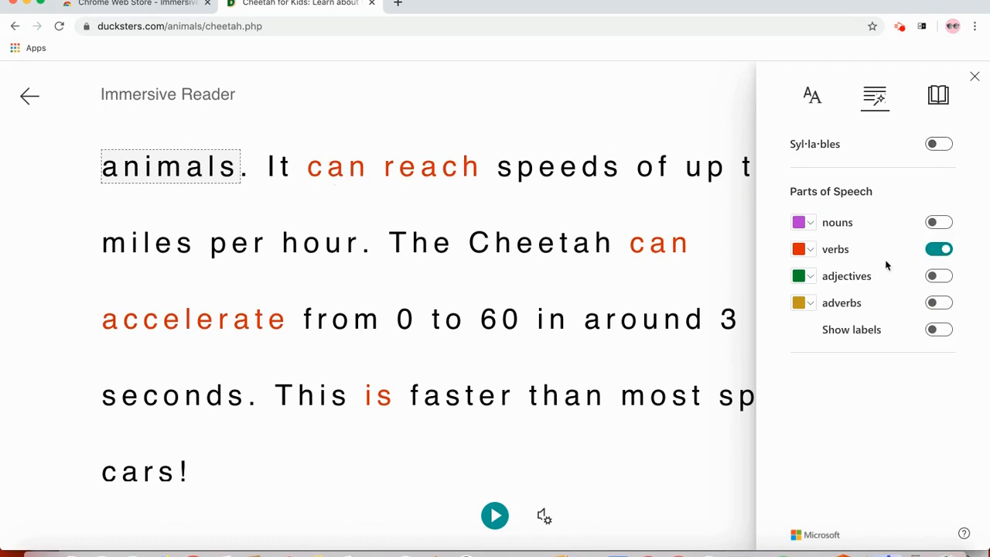
{"action": "left_click", "coordinate": [939, 144]}
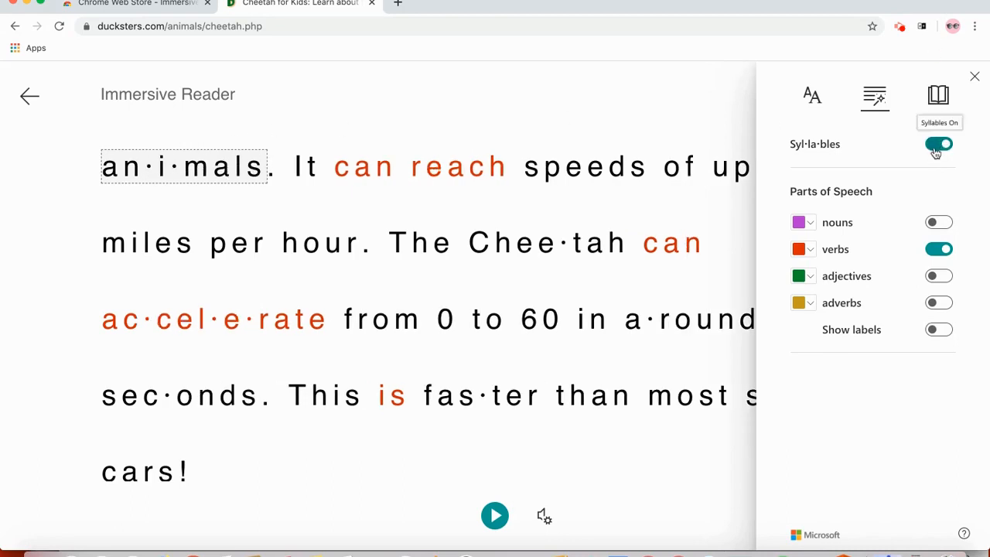
{"action": "left_click", "coordinate": [939, 144]}
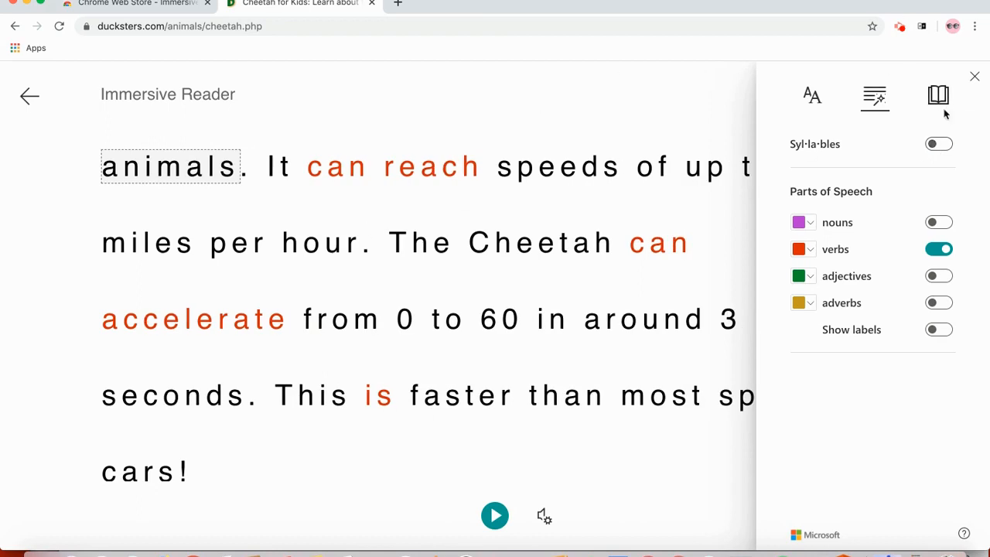
{"action": "mouse_move", "coordinate": [939, 96]}
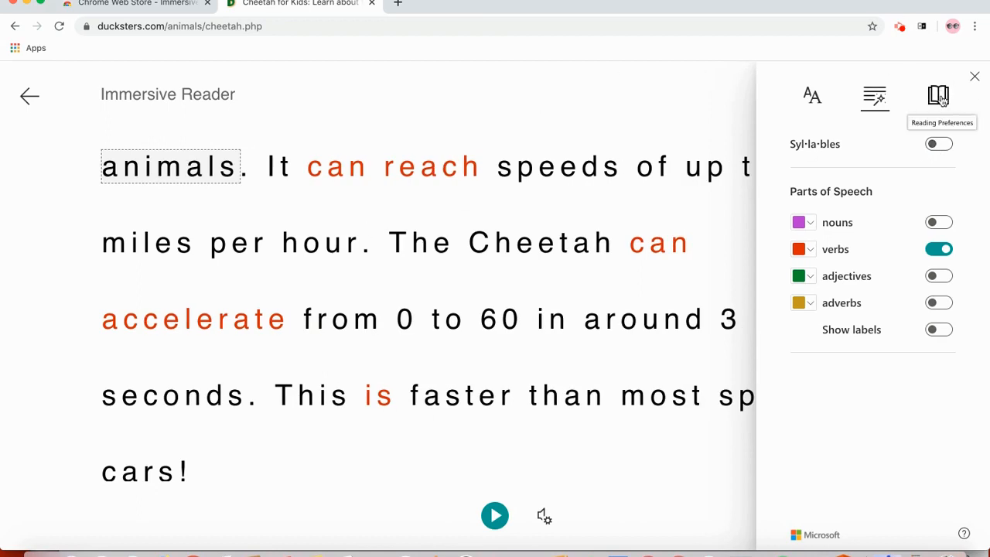
Look up 'reach' and 'speeds' in the picture dictionary, then reopen reading preferences.
{"action": "left_click", "coordinate": [938, 95]}
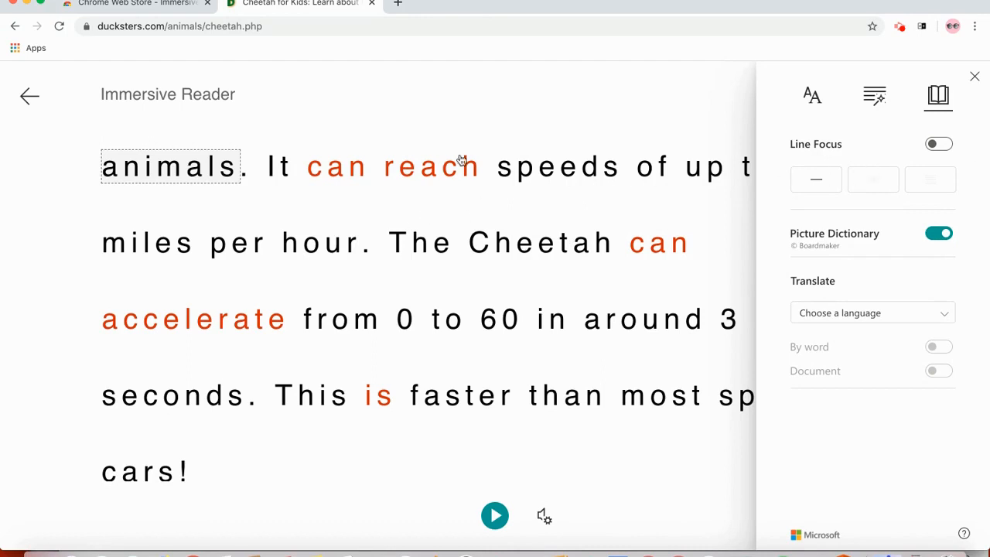
{"action": "left_click", "coordinate": [433, 167]}
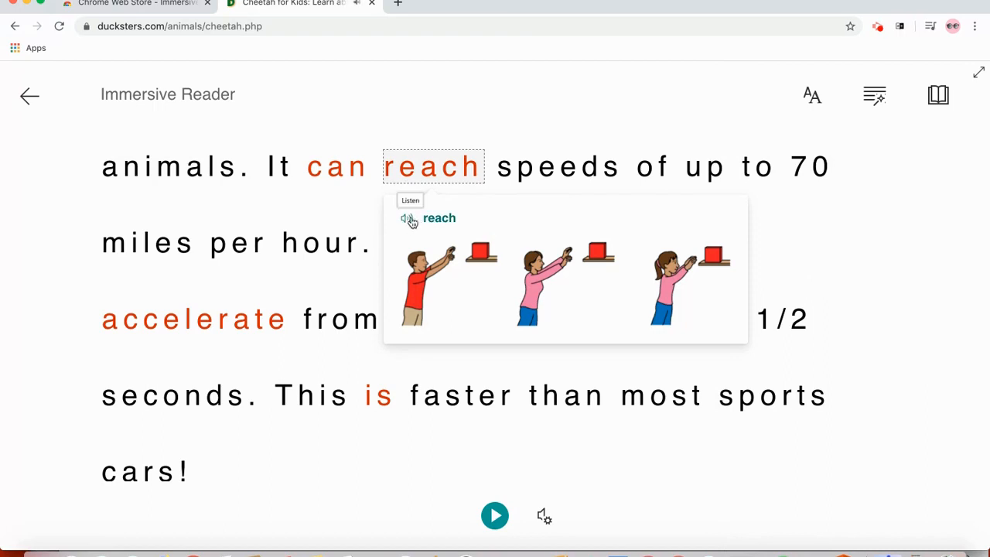
{"action": "mouse_move", "coordinate": [451, 297]}
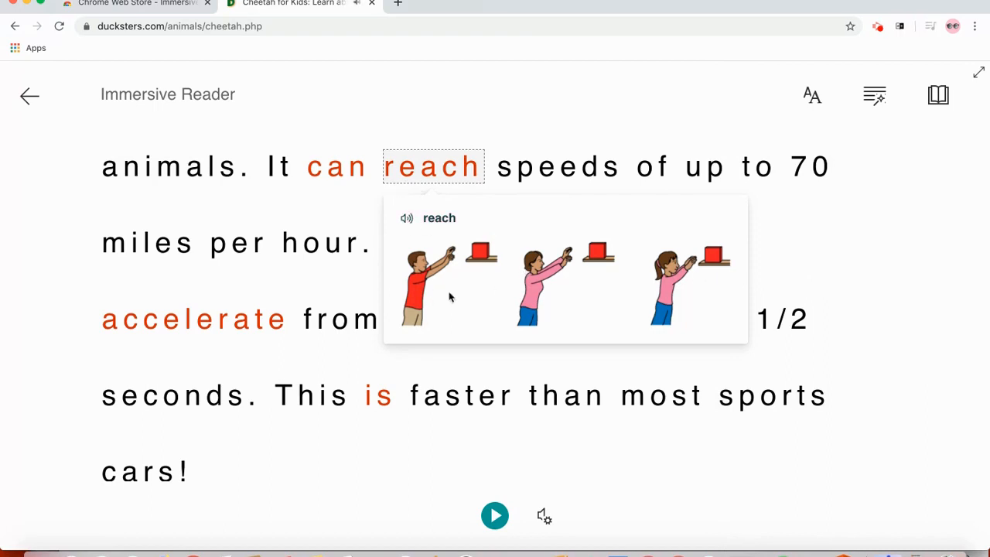
{"action": "left_click", "coordinate": [559, 166]}
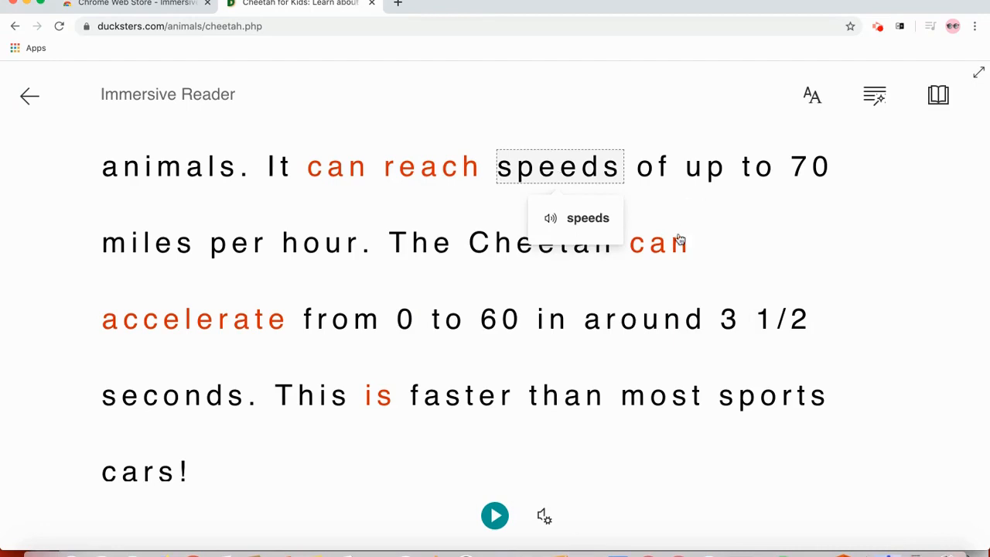
{"action": "mouse_move", "coordinate": [329, 246]}
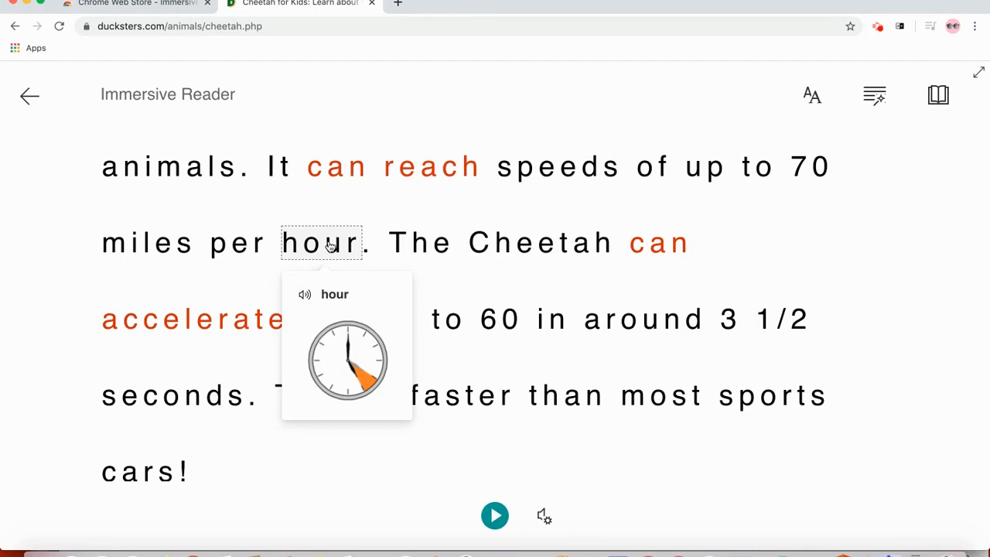
{"action": "mouse_move", "coordinate": [322, 273]}
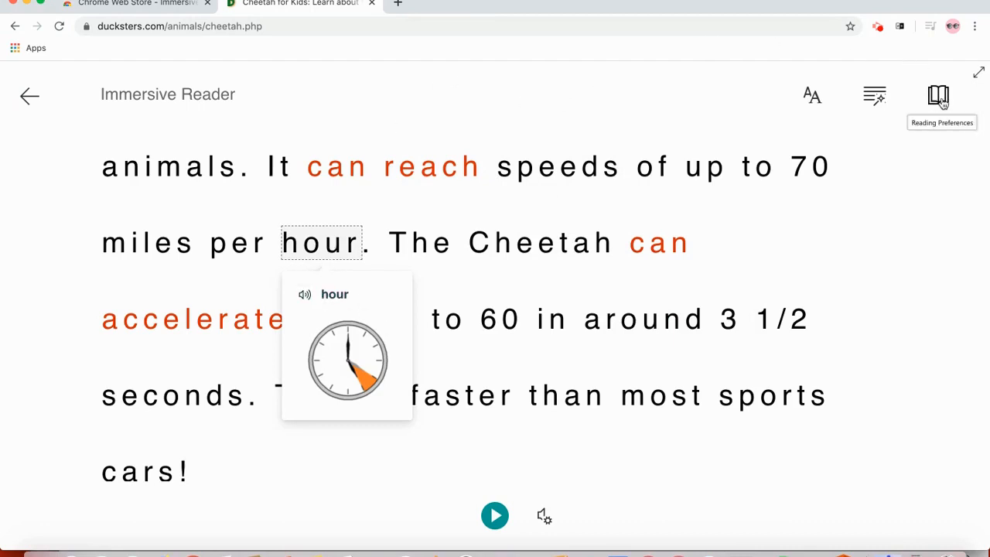
{"action": "left_click", "coordinate": [938, 95]}
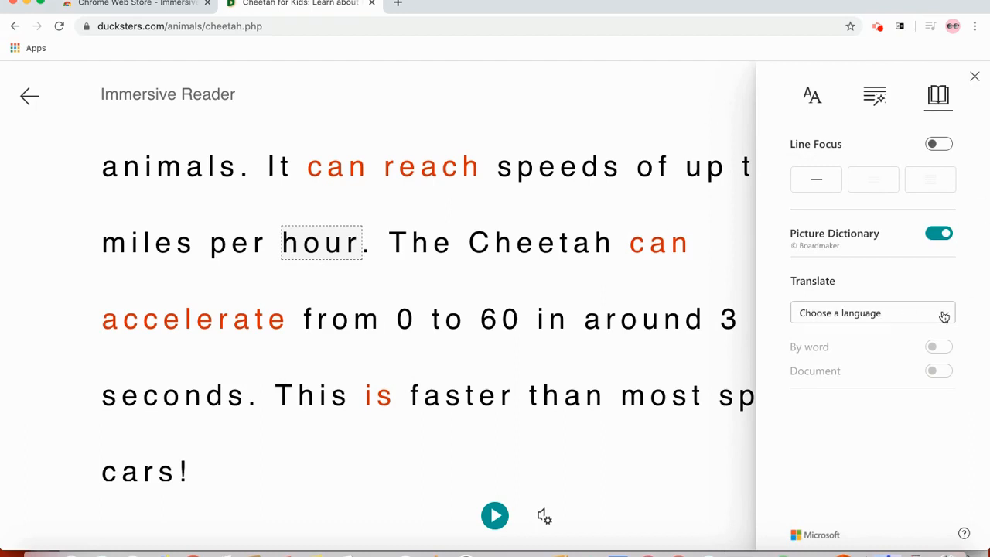
Set translation to Spanish (Mexico) with document translation on, keeping the English text shown.
{"action": "left_click", "coordinate": [872, 312]}
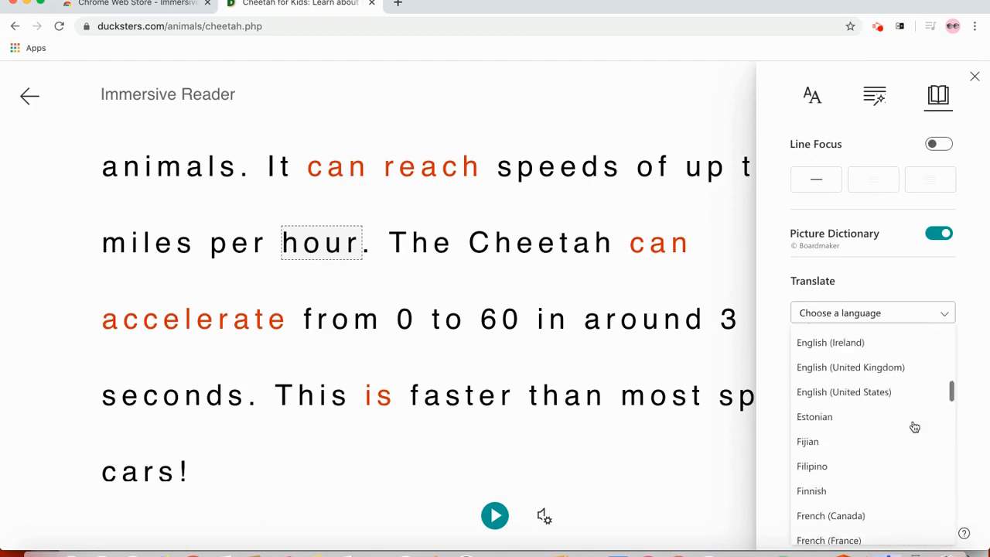
{"action": "scroll", "scroll_direction": "down", "scroll_amount": 3}
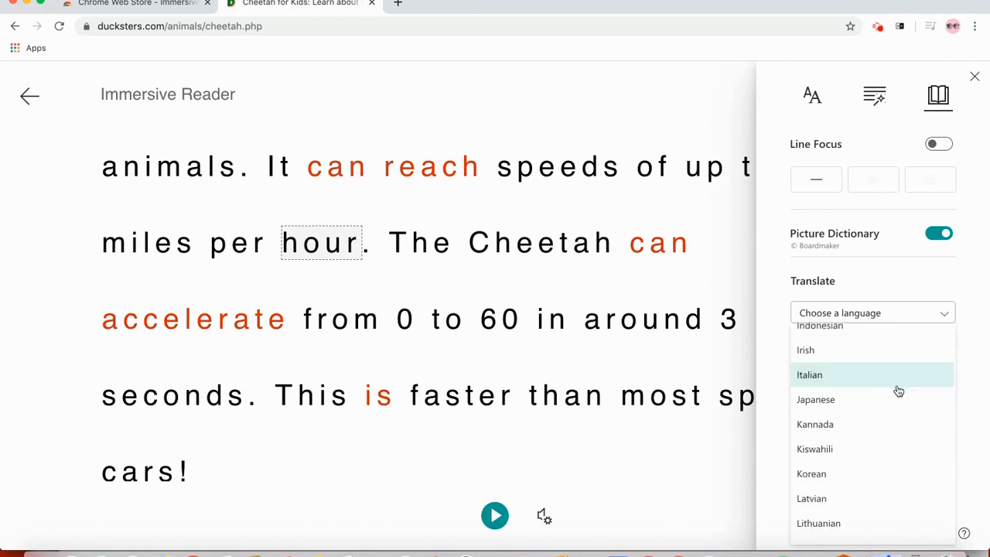
{"action": "scroll", "scroll_direction": "down", "scroll_amount": 3}
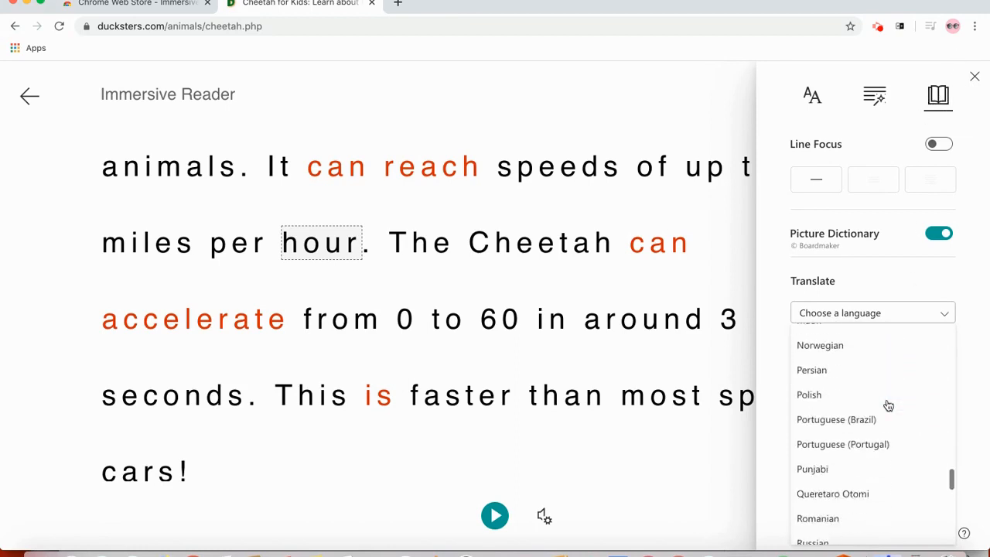
{"action": "scroll", "scroll_direction": "down", "scroll_amount": 3}
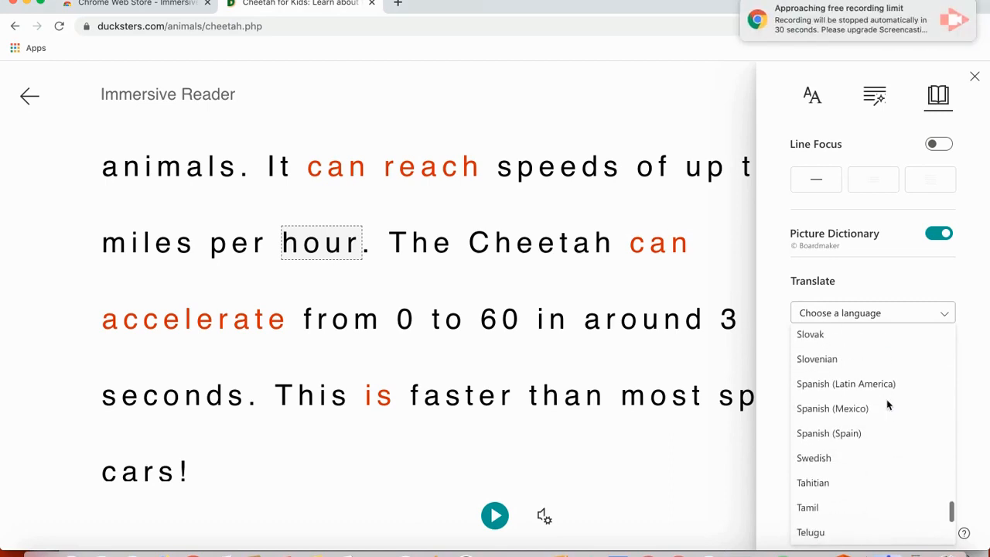
{"action": "left_click", "coordinate": [833, 408]}
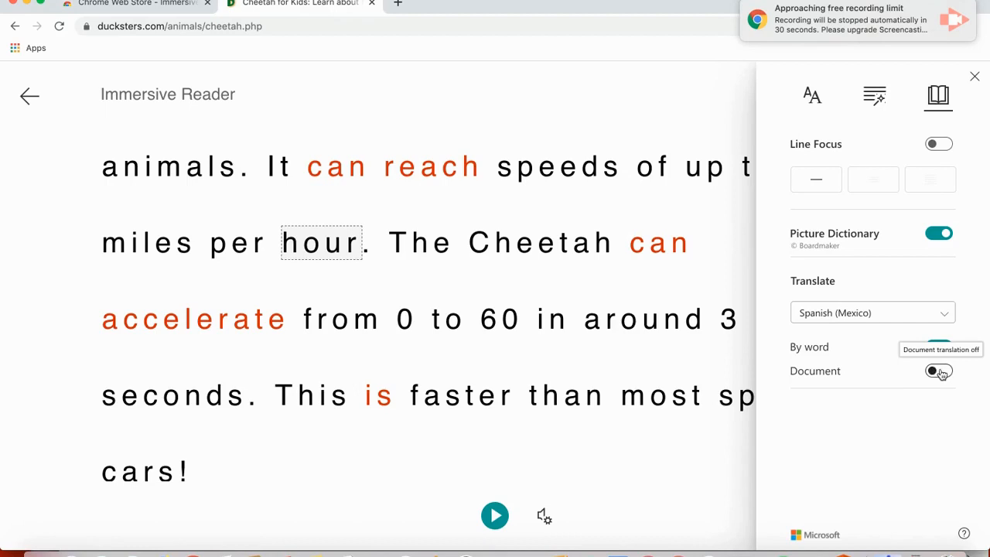
{"action": "left_click", "coordinate": [939, 347]}
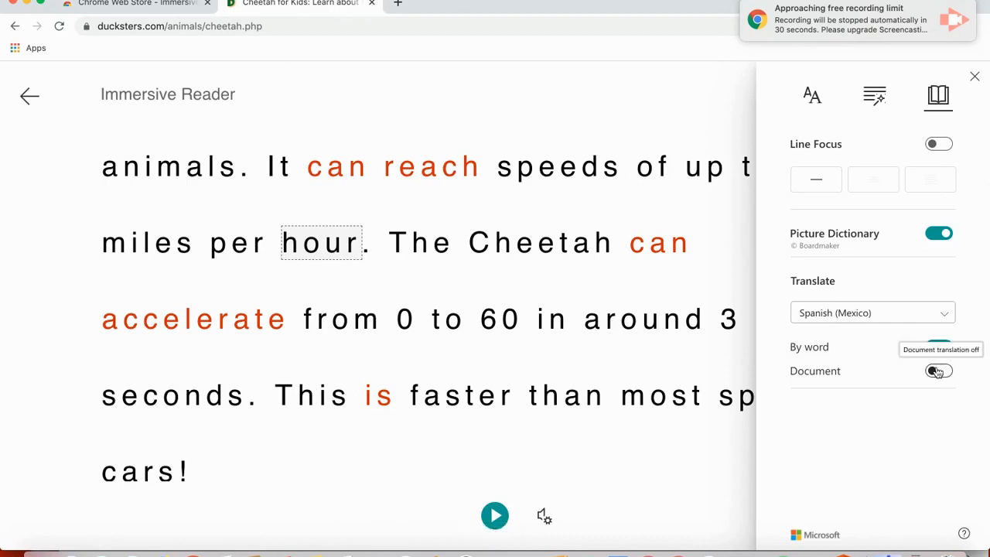
{"action": "left_click", "coordinate": [939, 371]}
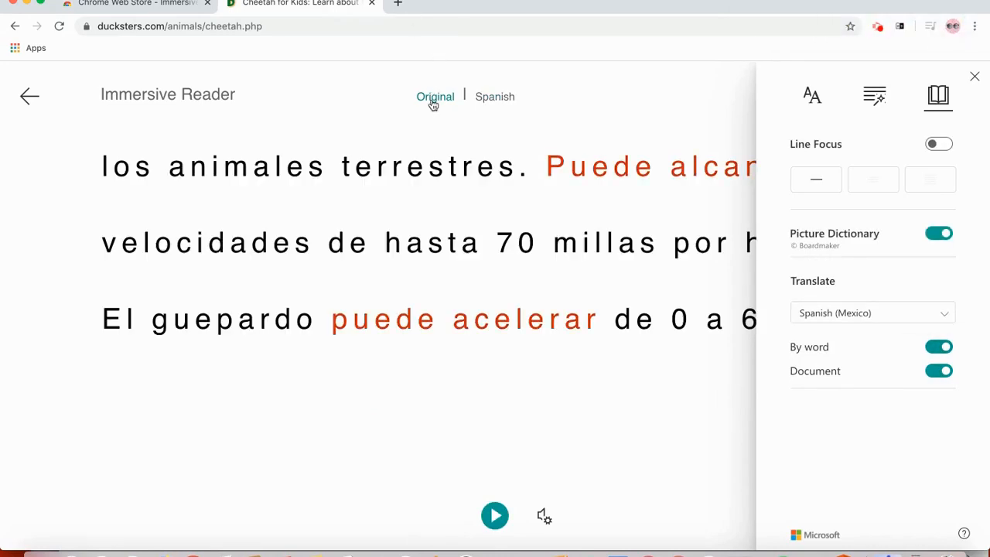
{"action": "left_click", "coordinate": [435, 96]}
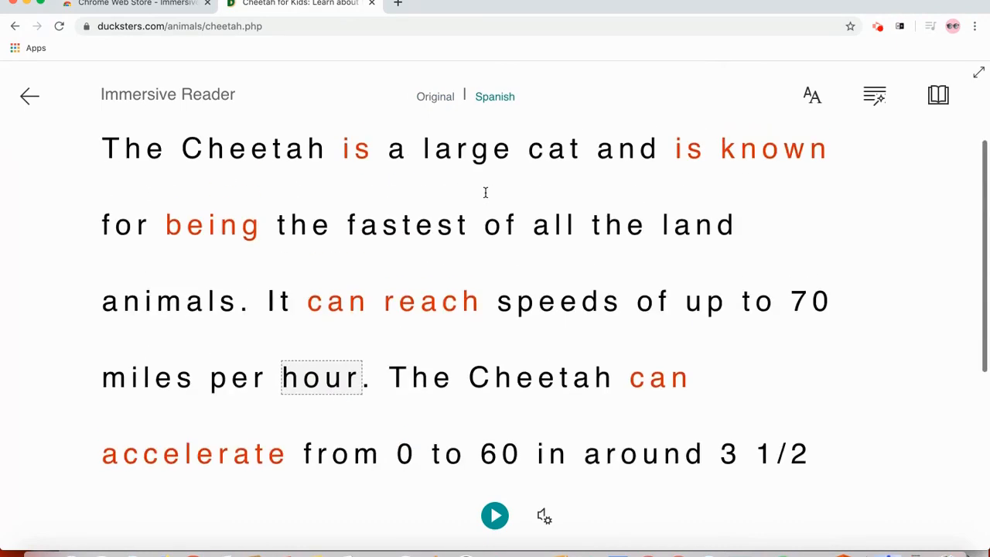
Show the article in Spanish, play and pause read-aloud, and look up 'gato' (cat).
{"action": "left_click", "coordinate": [494, 96]}
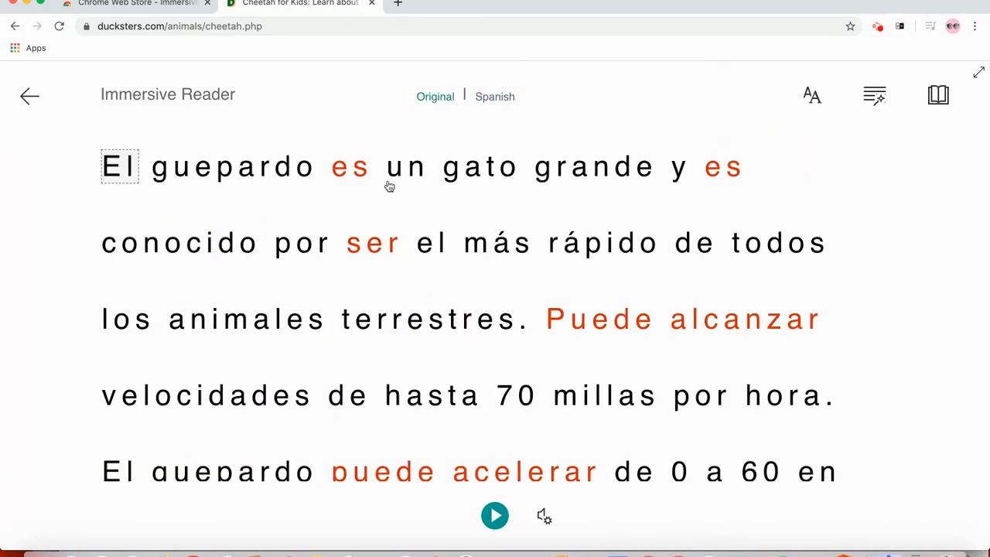
{"action": "mouse_move", "coordinate": [495, 516]}
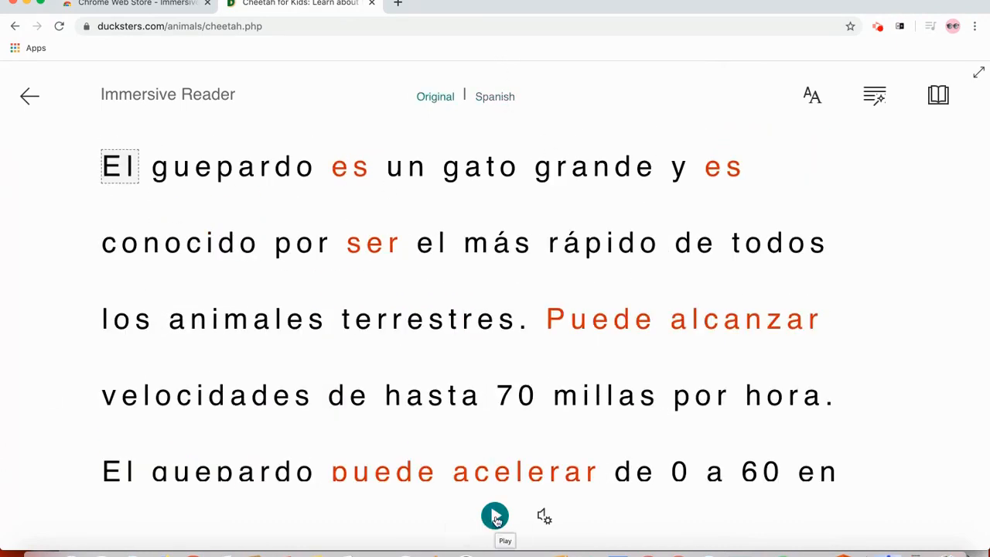
{"action": "left_click", "coordinate": [495, 515]}
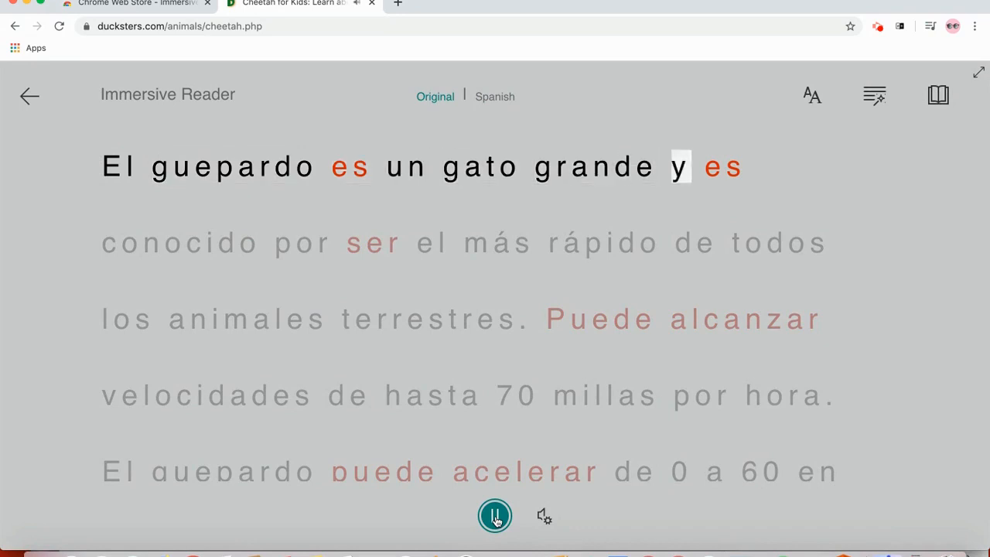
{"action": "left_click", "coordinate": [495, 516]}
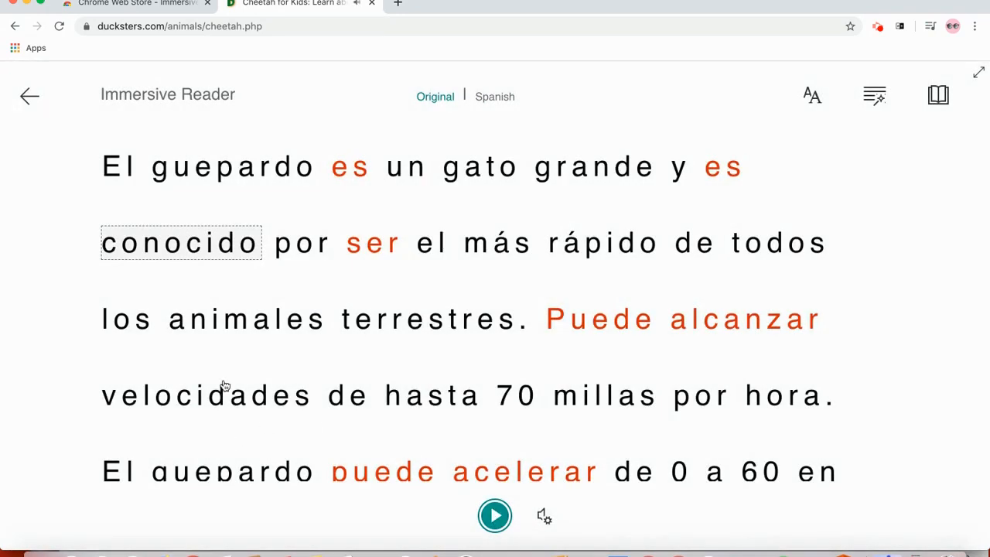
{"action": "left_click", "coordinate": [480, 167]}
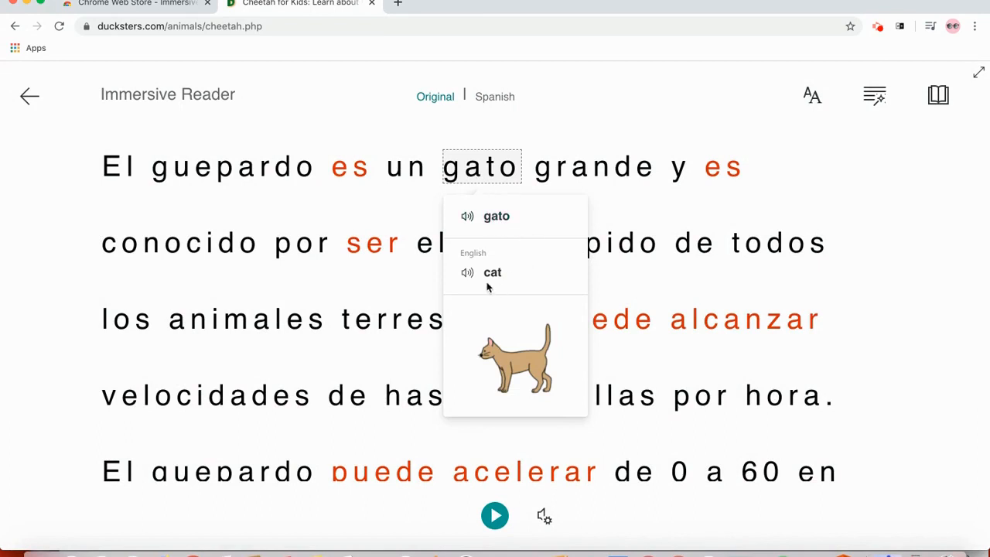
{"action": "left_click", "coordinate": [801, 199]}
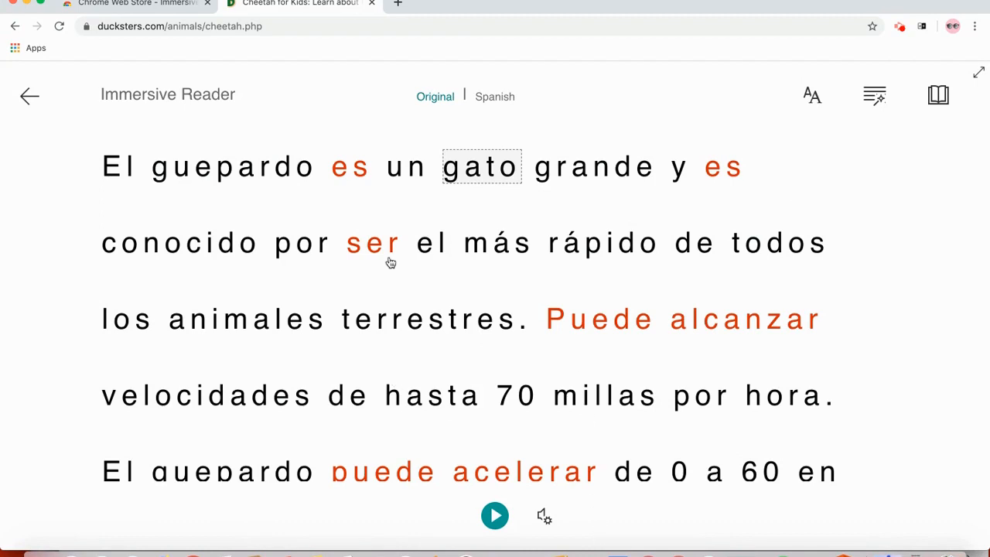
{"action": "mouse_move", "coordinate": [363, 95]}
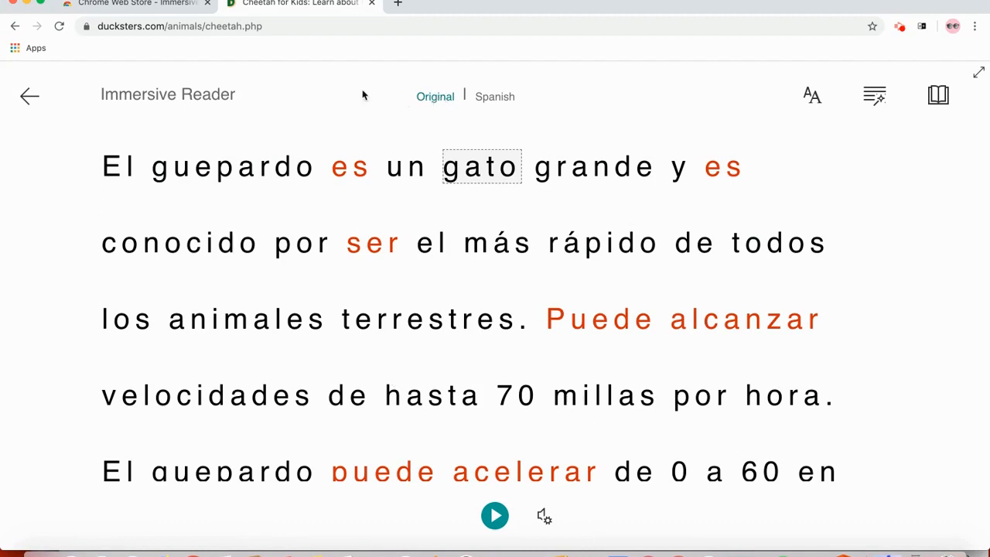
{"action": "mouse_move", "coordinate": [25, 94]}
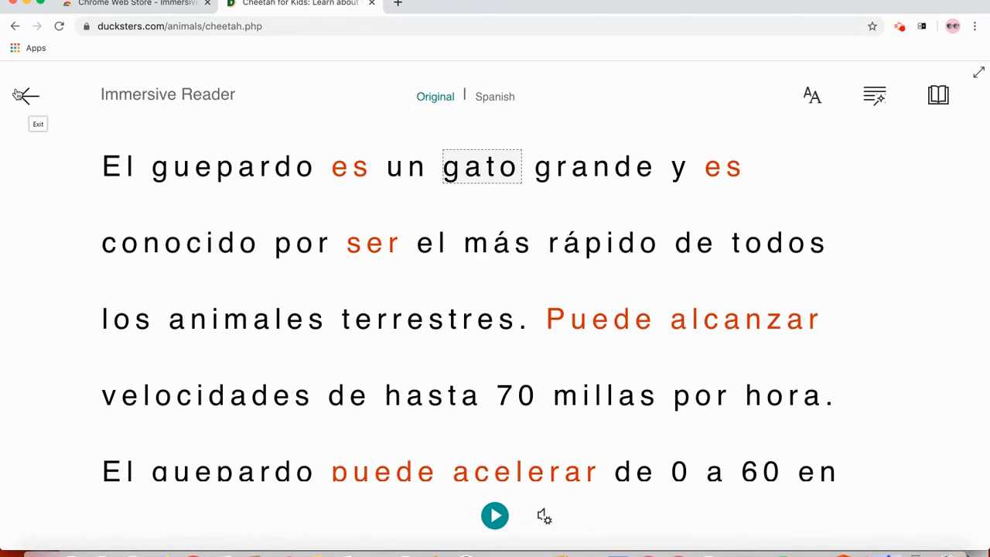
Exit Immersive Reader and select the 'Where do they live?' paragraph on the page.
{"action": "left_click", "coordinate": [25, 95]}
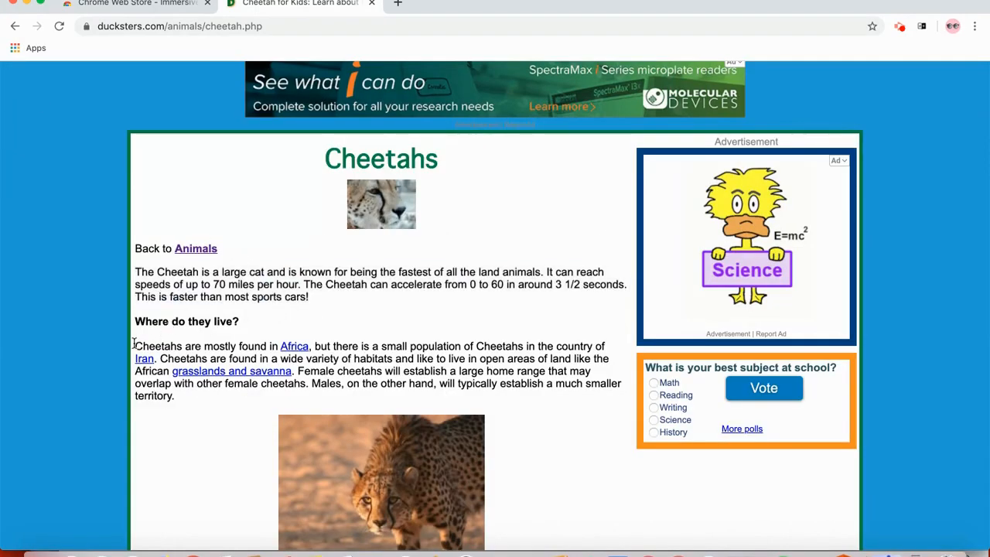
{"action": "left_click_drag", "start_coordinate": [135, 346], "coordinate": [176, 395]}
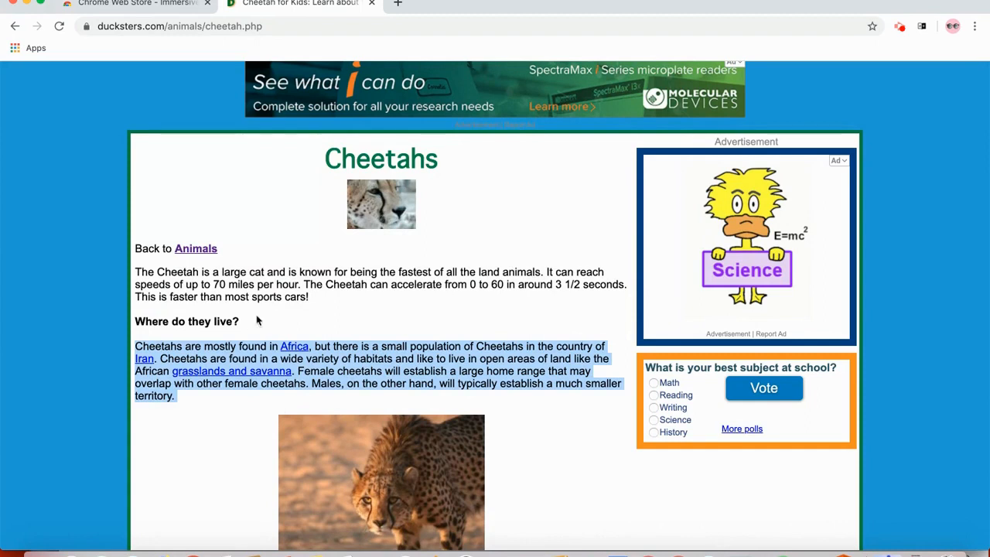
{"action": "scroll", "scroll_direction": "down", "scroll_amount": 3}
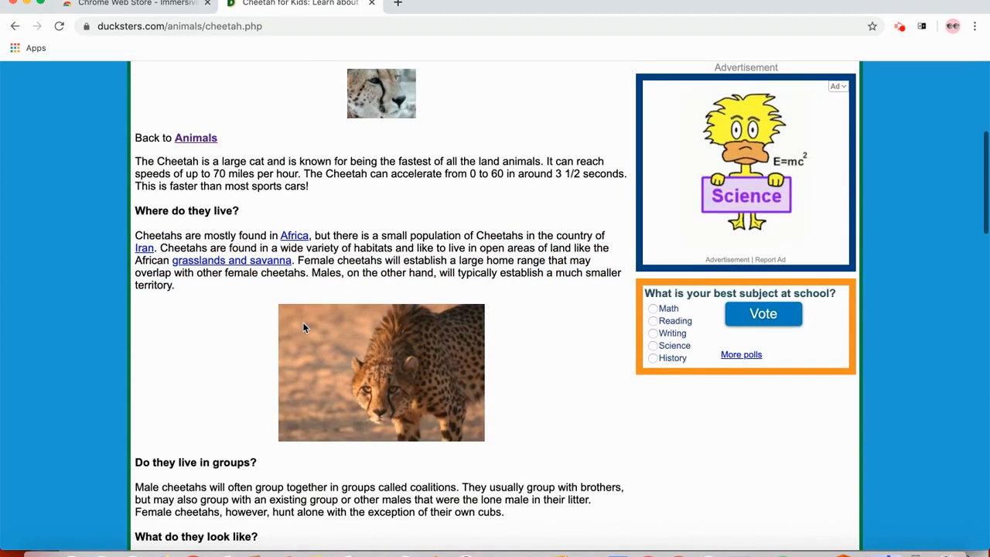
{"action": "mouse_move", "coordinate": [472, 410]}
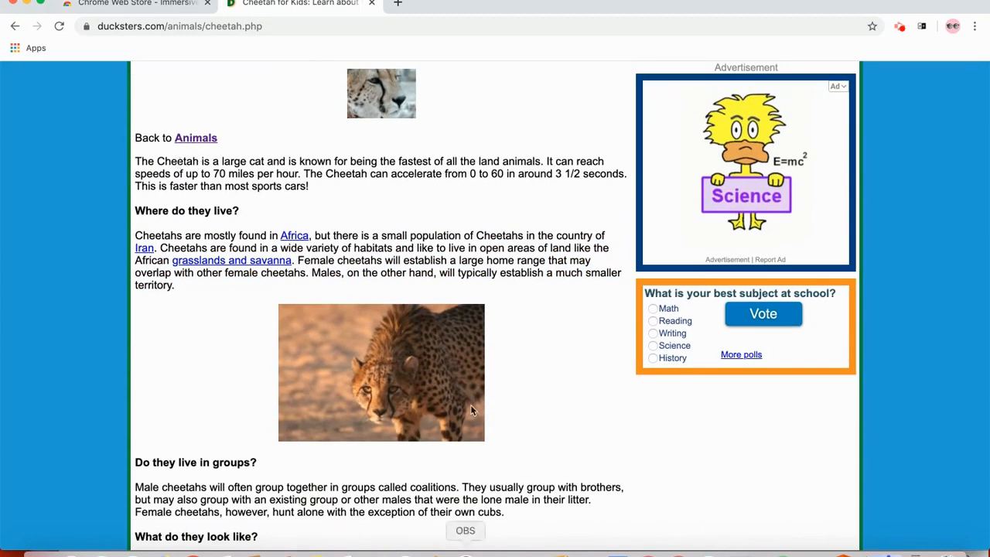
{"action": "scroll", "scroll_direction": "up", "scroll_amount": 3}
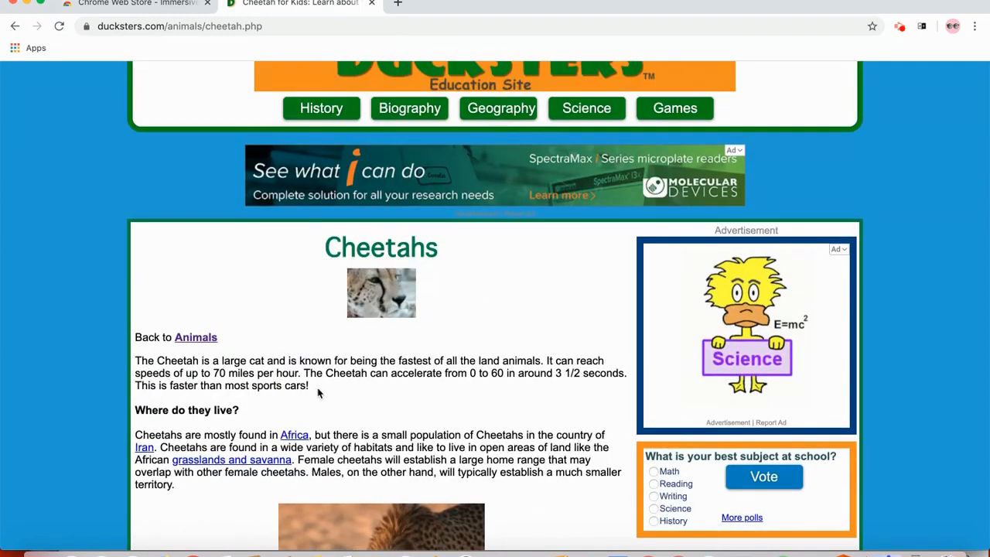
{"action": "scroll", "scroll_direction": "down", "scroll_amount": 3}
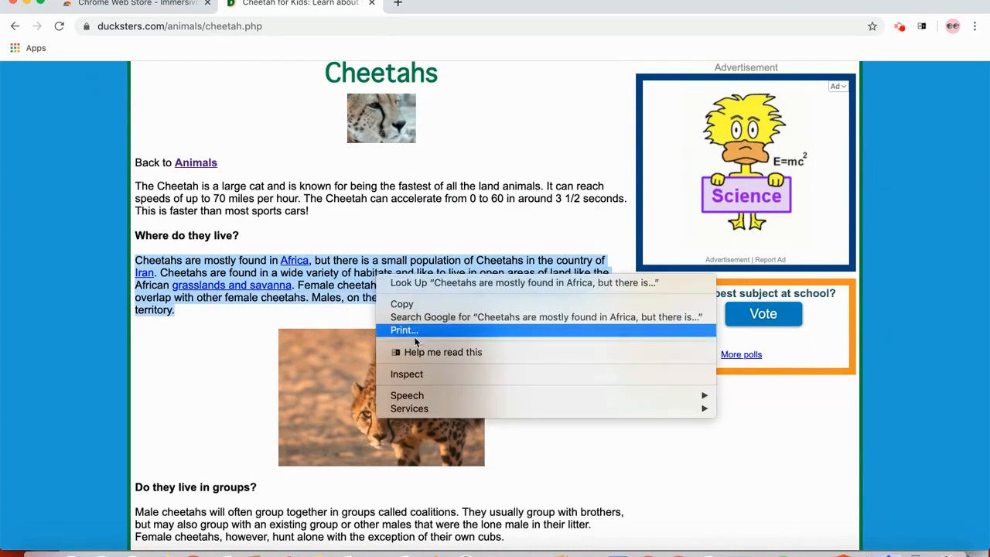
Open the selected 'Where do they live?' paragraph with 'Help me read this'.
{"action": "left_click", "coordinate": [442, 352]}
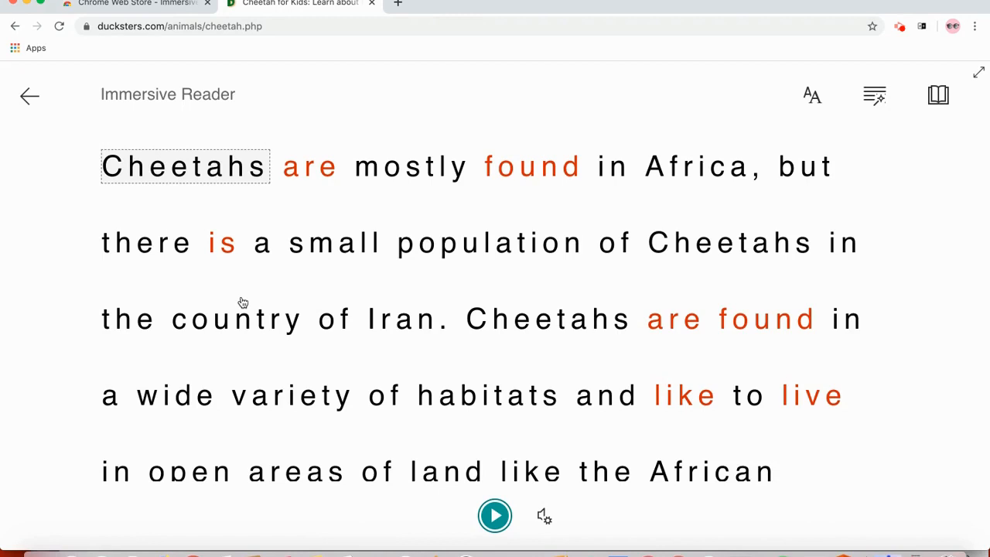
{"action": "mouse_move", "coordinate": [182, 142]}
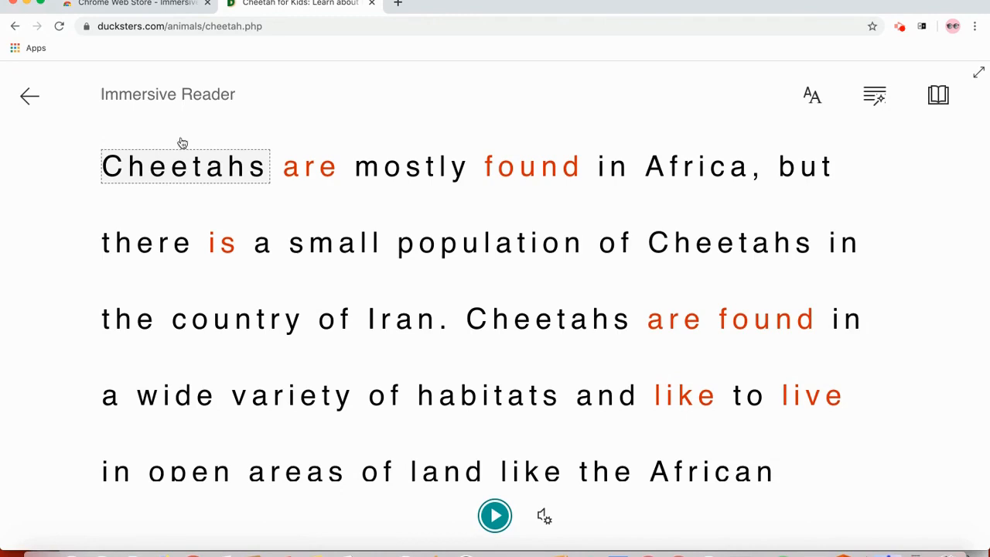